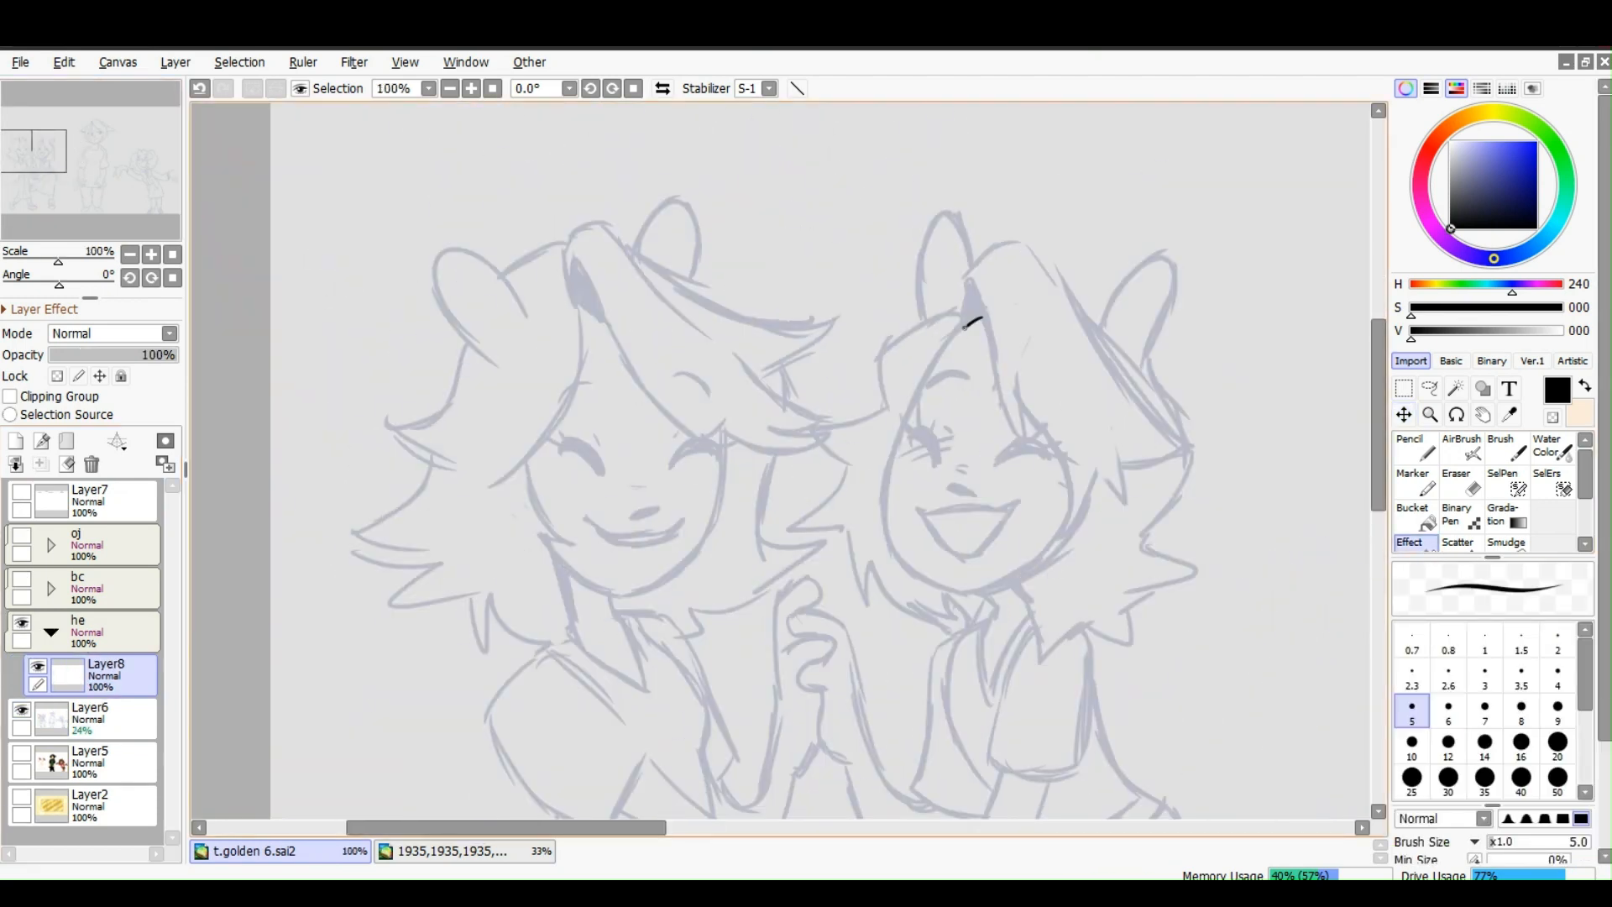
Ink the right girl's hair, the clasped hands, and the left girl's skirt and legs with the Marker
left_click(1412, 478)
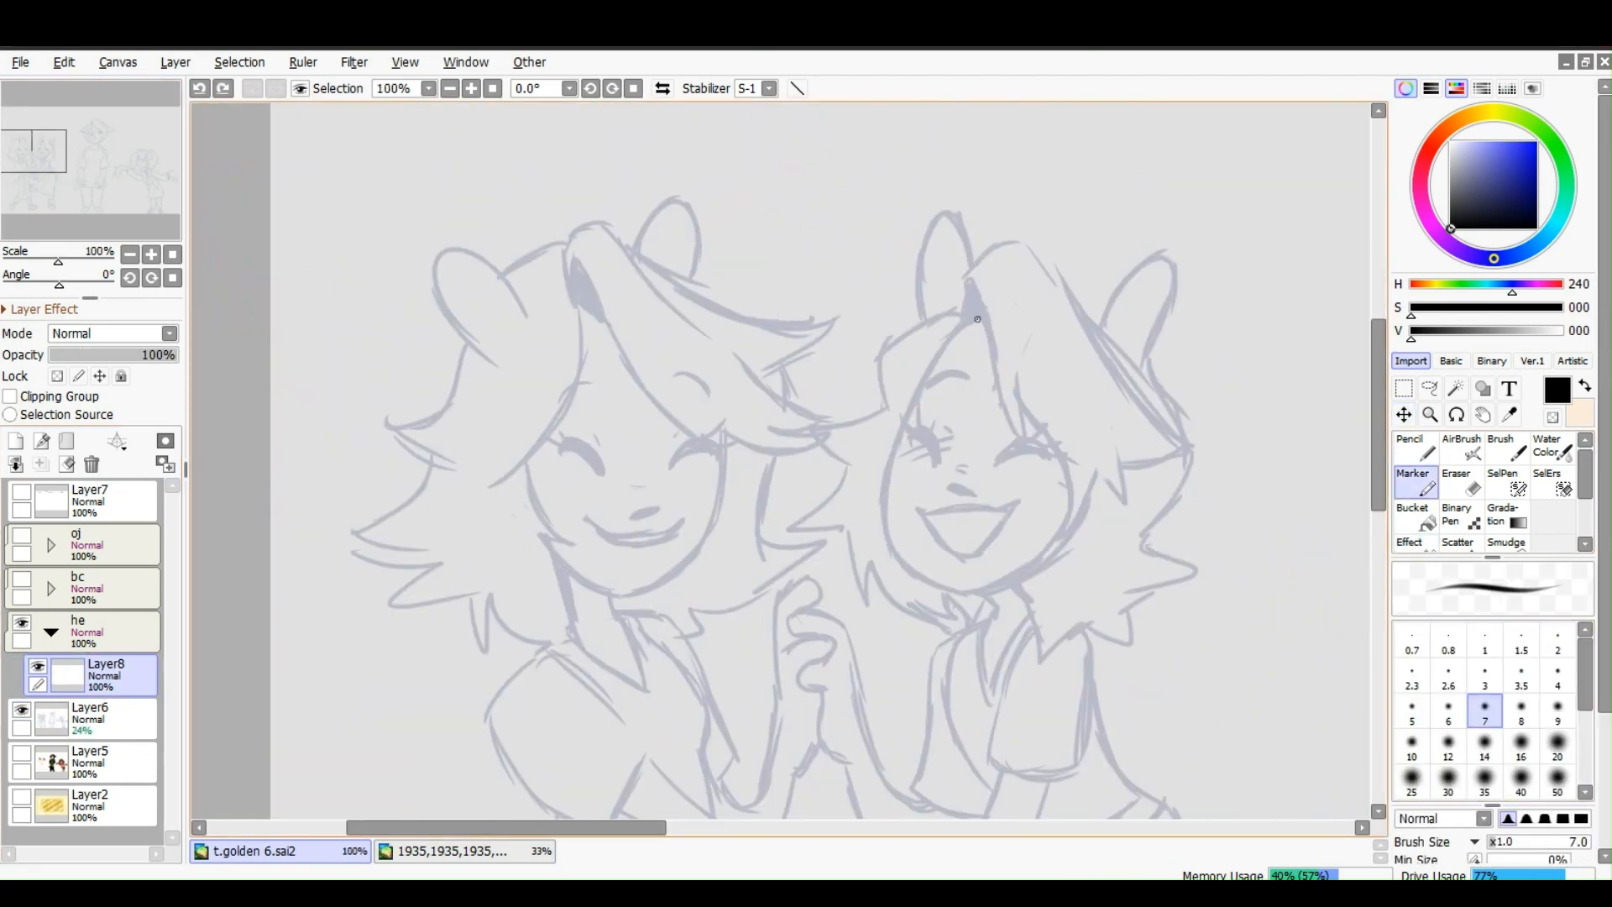
left_click_drag(977, 319, 1037, 617)
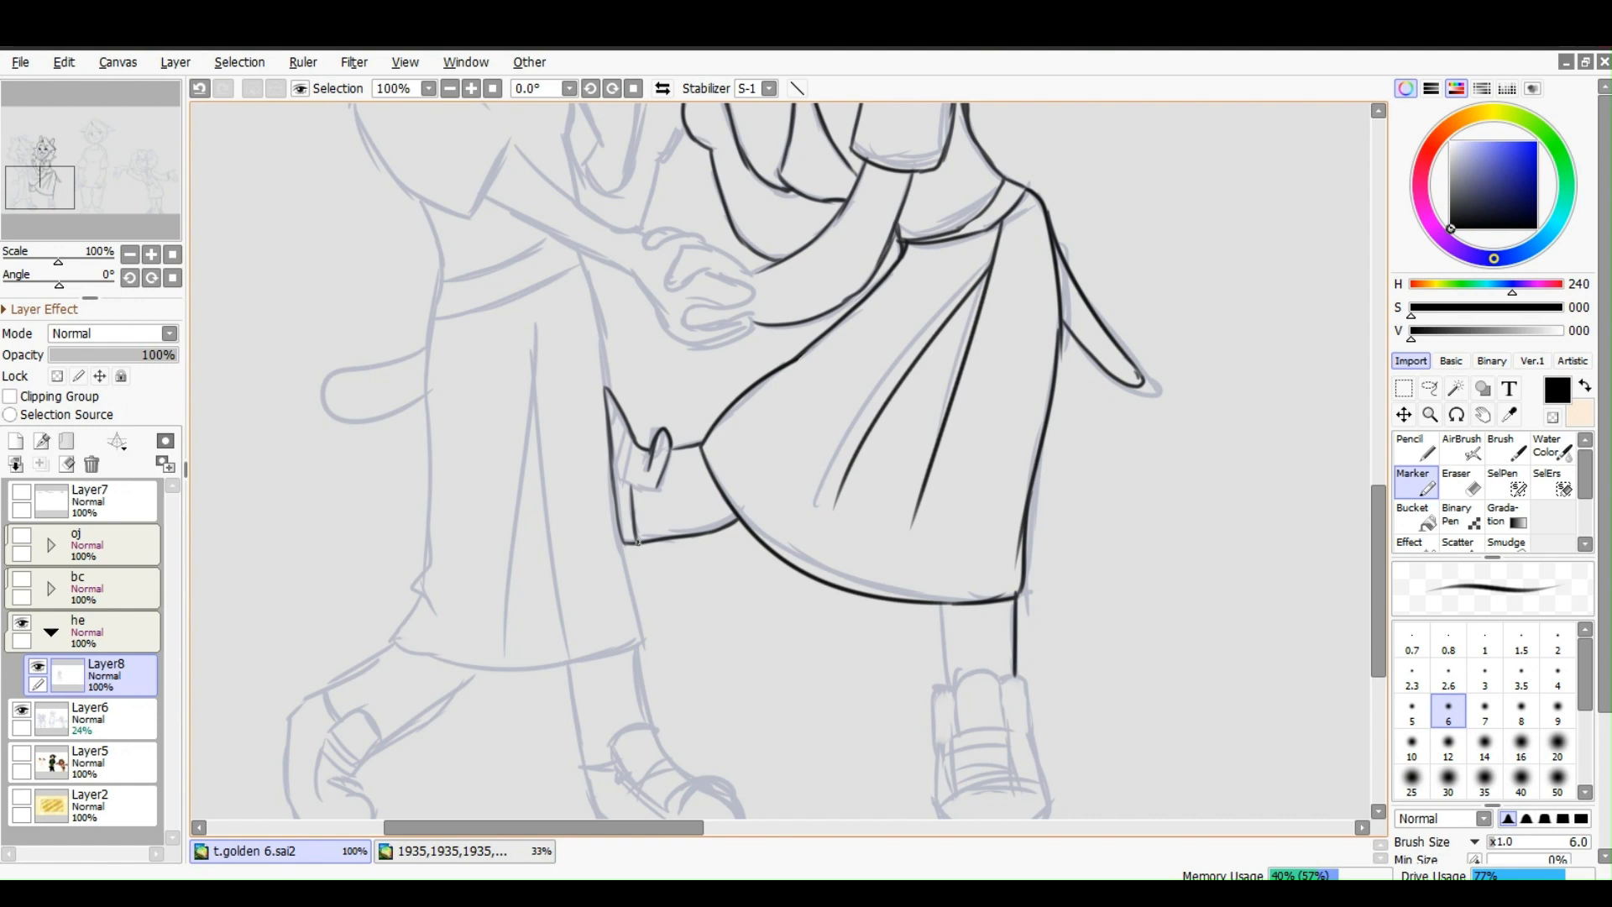
scroll("down", 3)
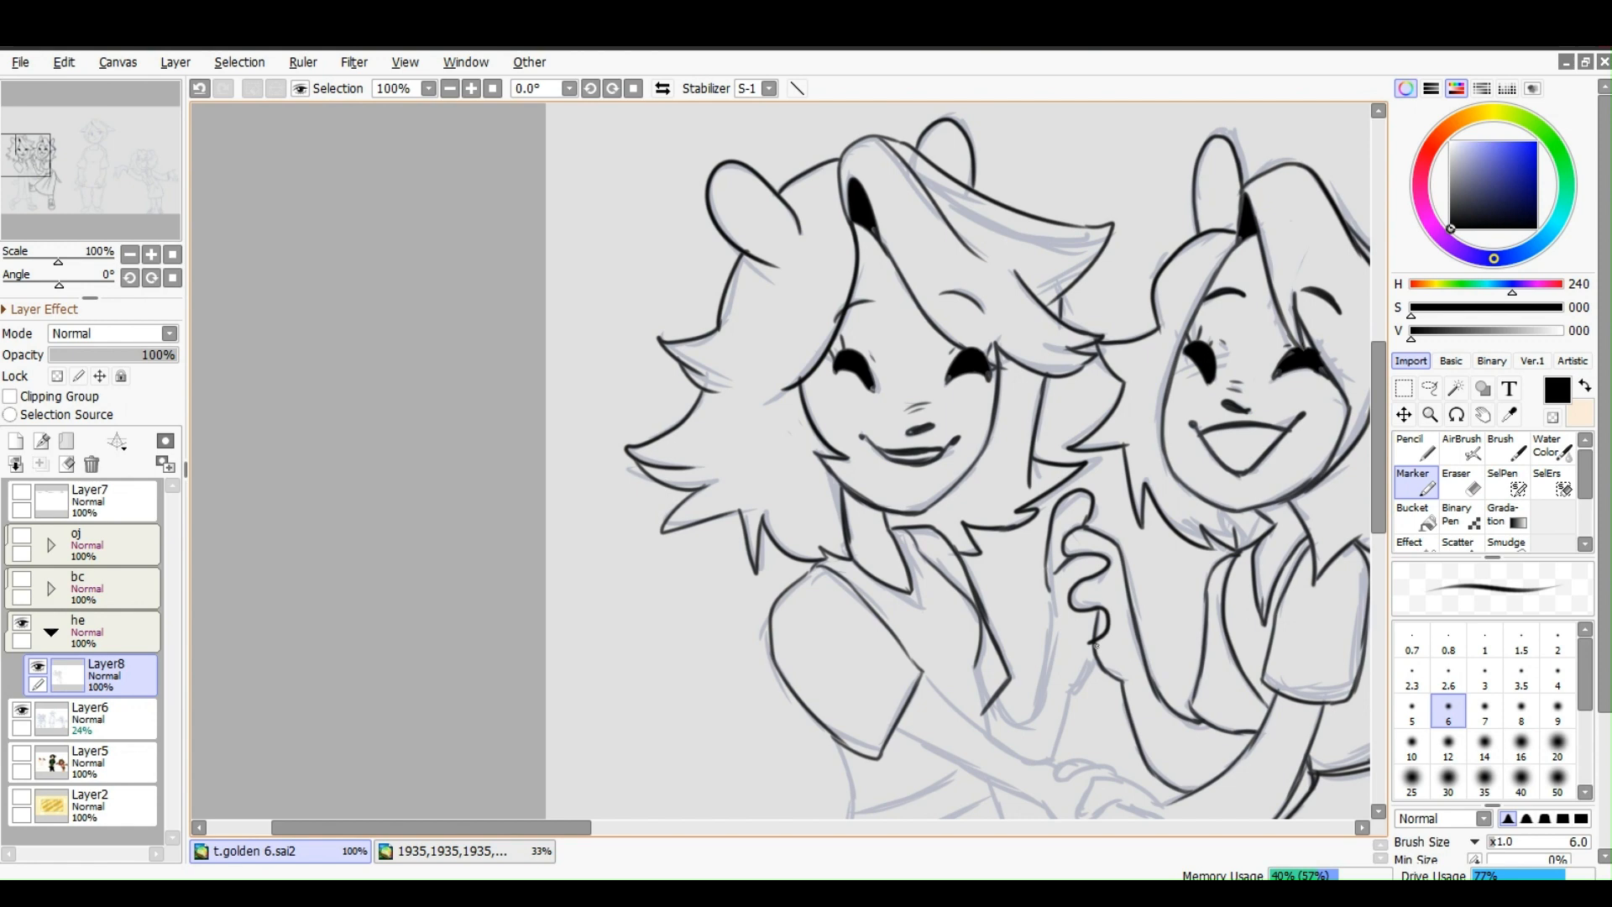
scroll("down", 3)
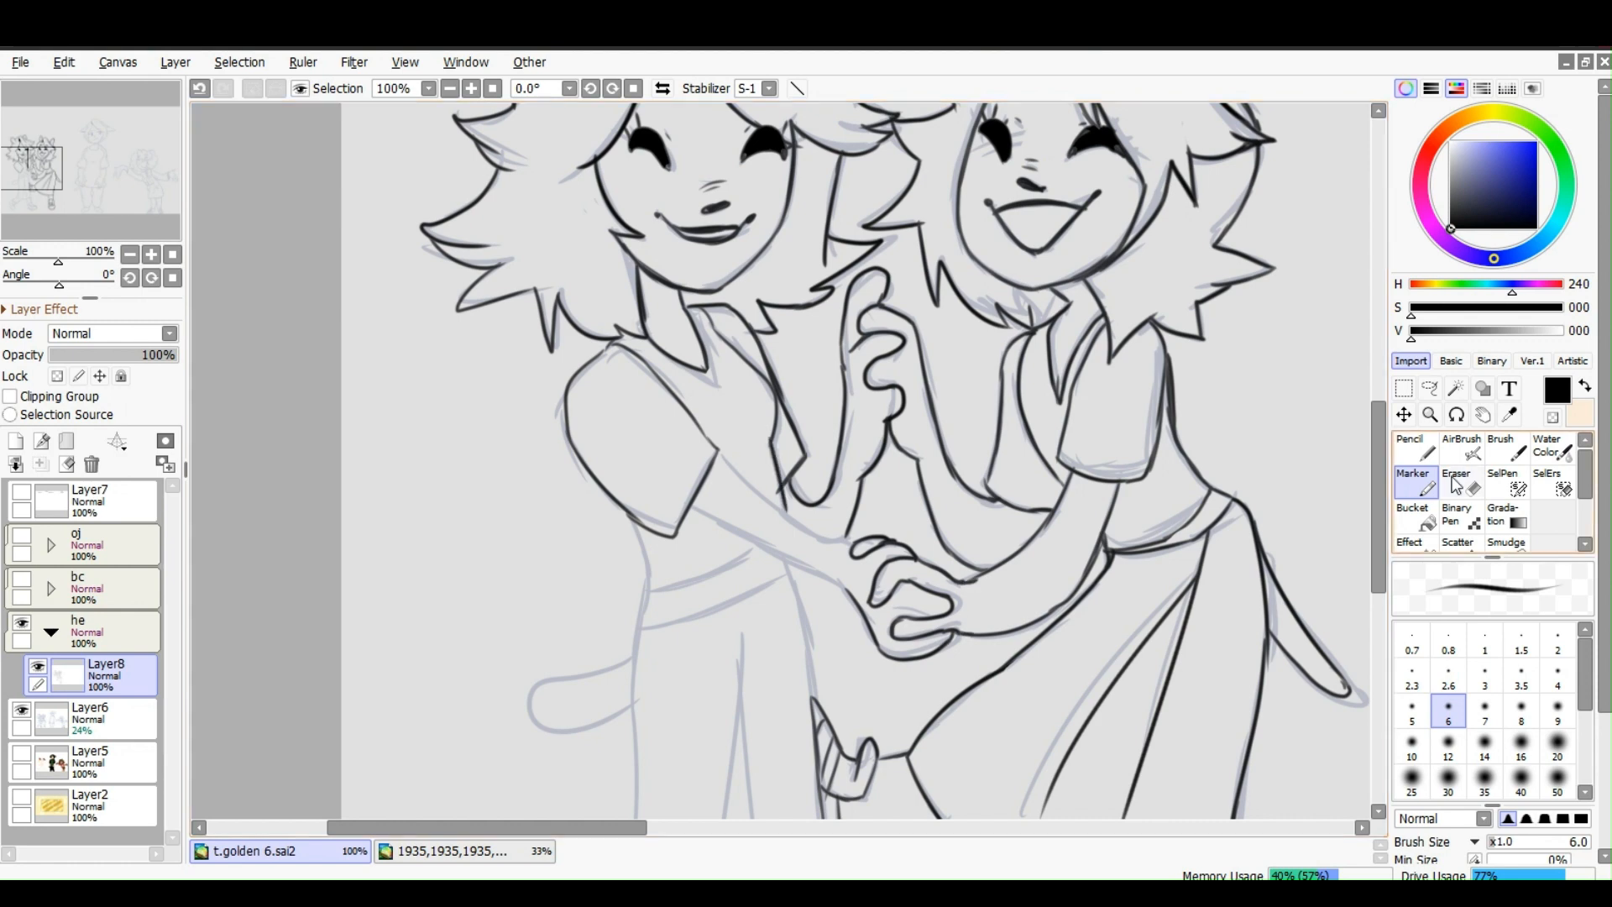
left_click_drag(720, 457, 848, 591)
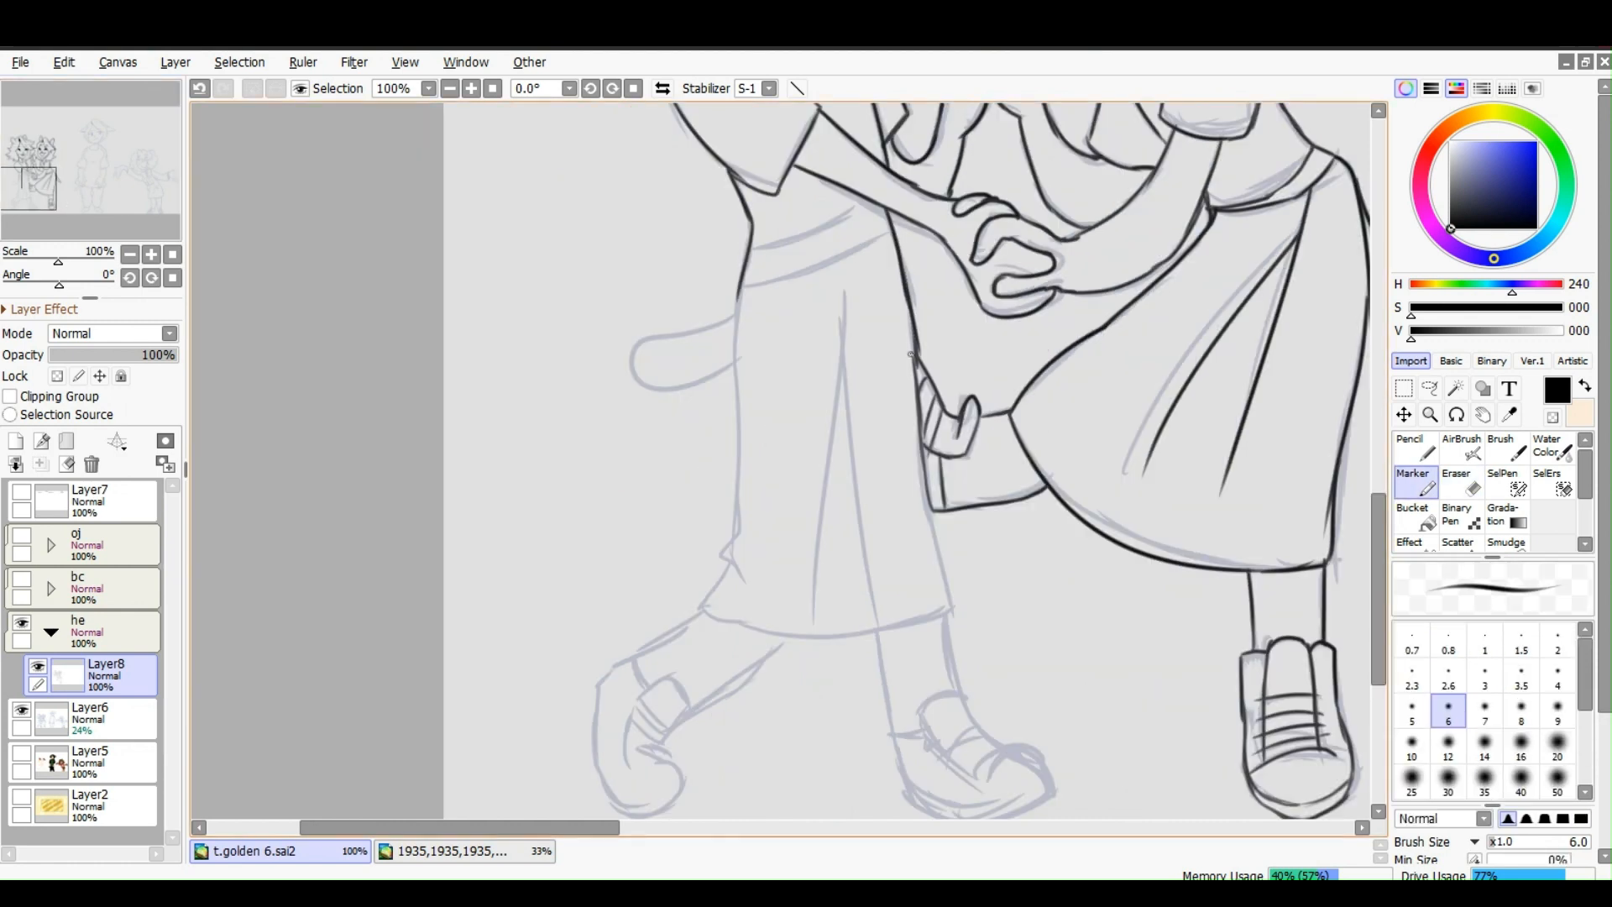
left_click_drag(735, 308, 940, 648)
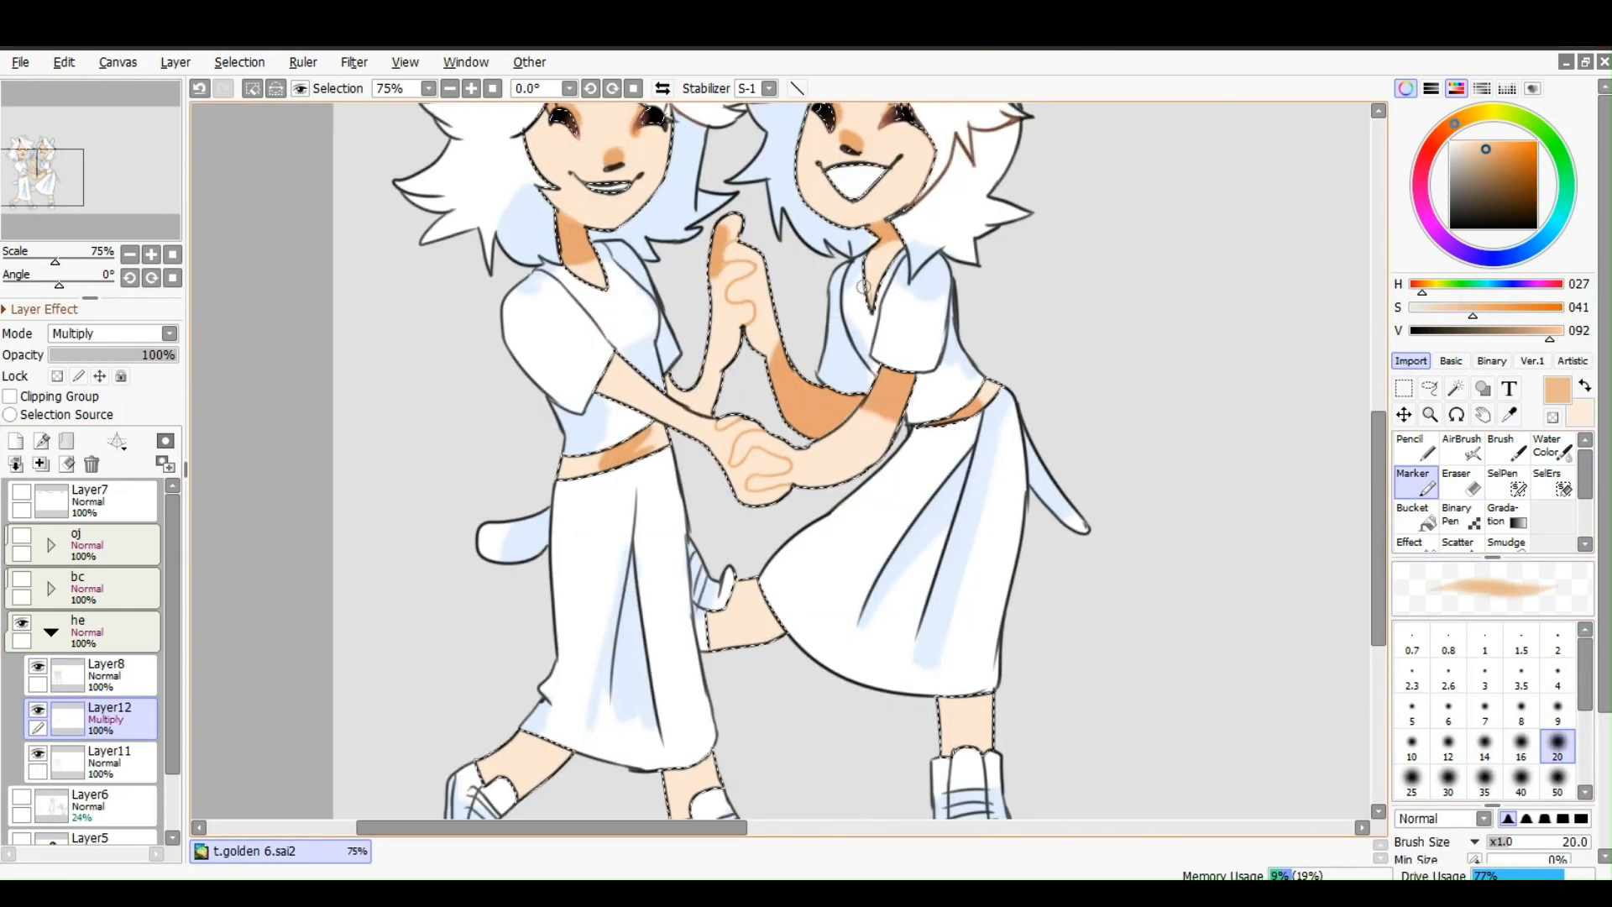
Paint brown shading over the girls' hair with a fine-detail tool
scroll("down", 3)
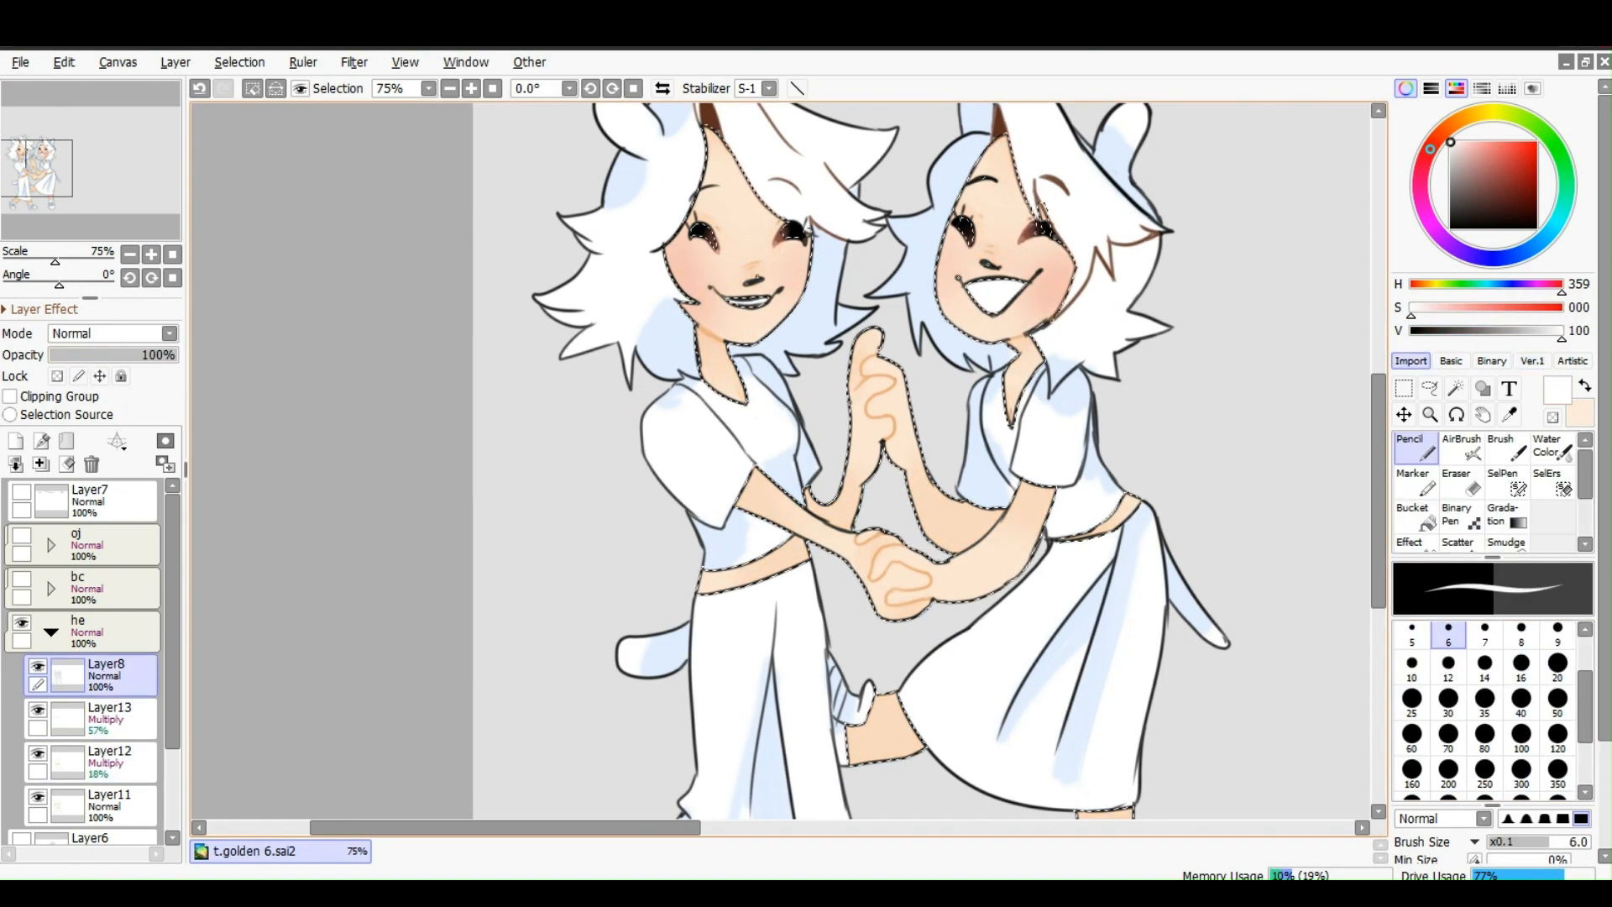
left_click(62, 62)
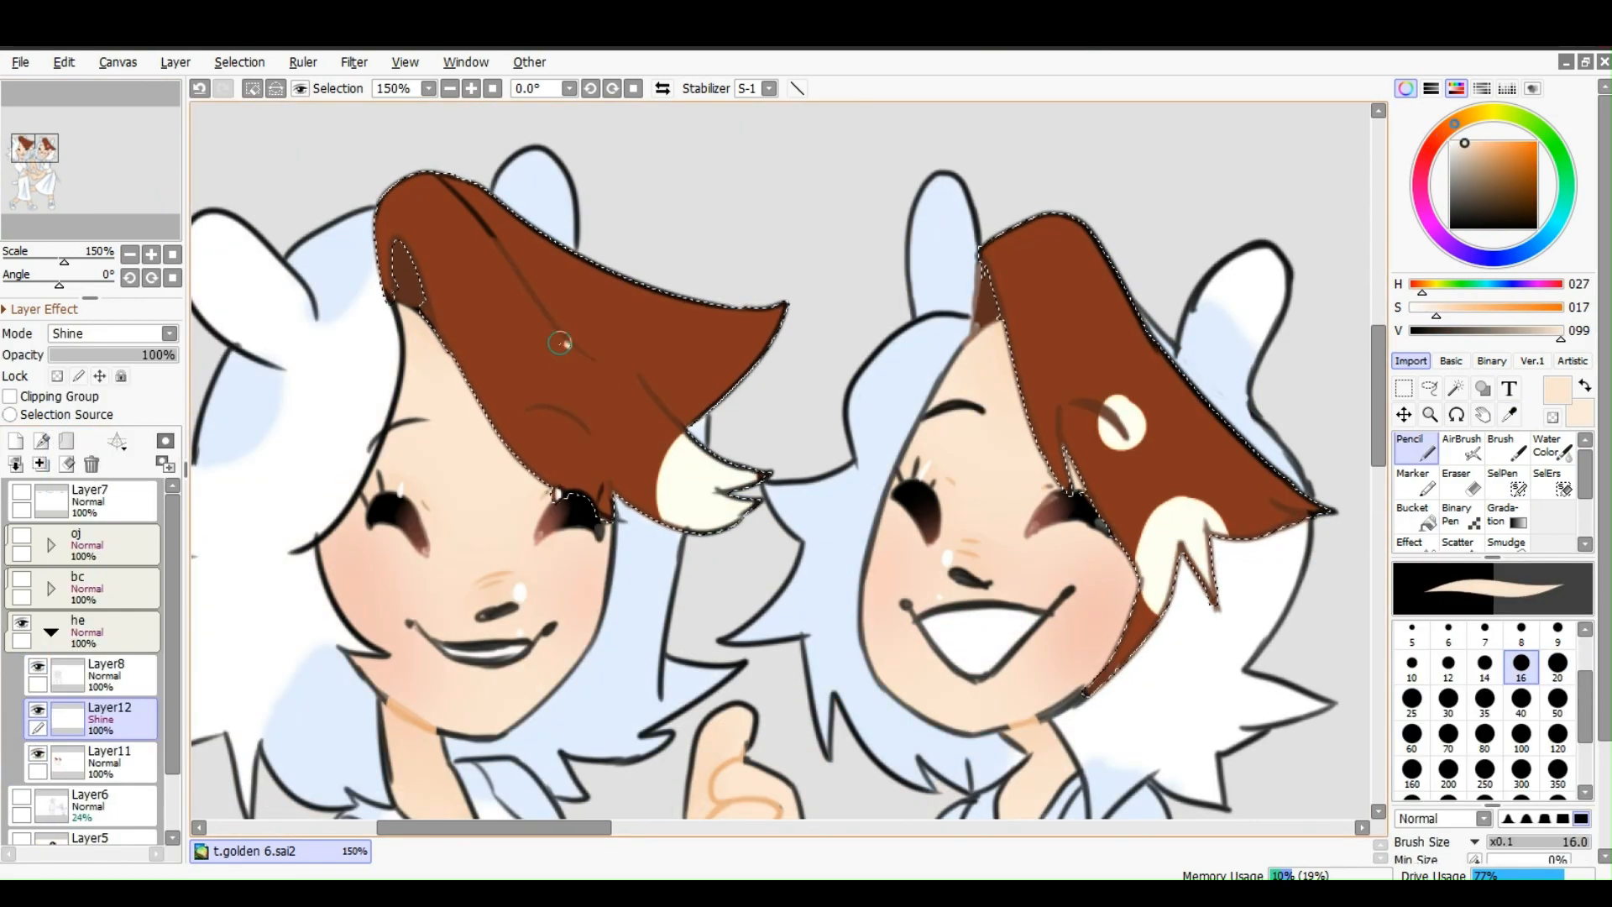
left_click_drag(149, 354, 73, 354)
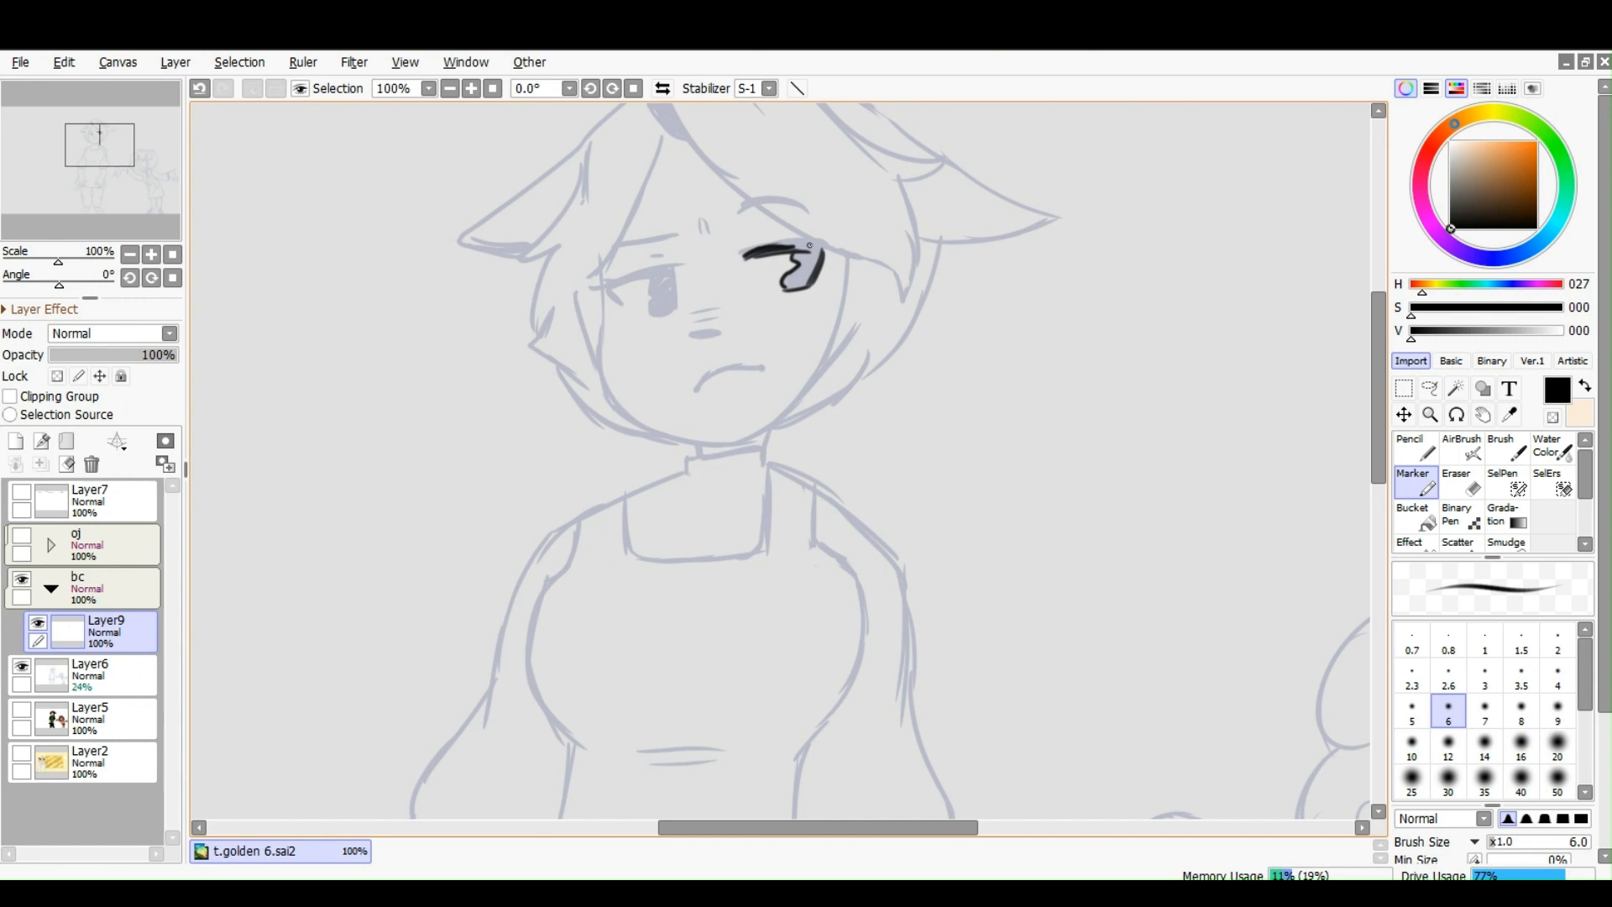
Ink the frowning girl's eye and lashes in black, then outline her face
left_click_drag(791, 257, 699, 334)
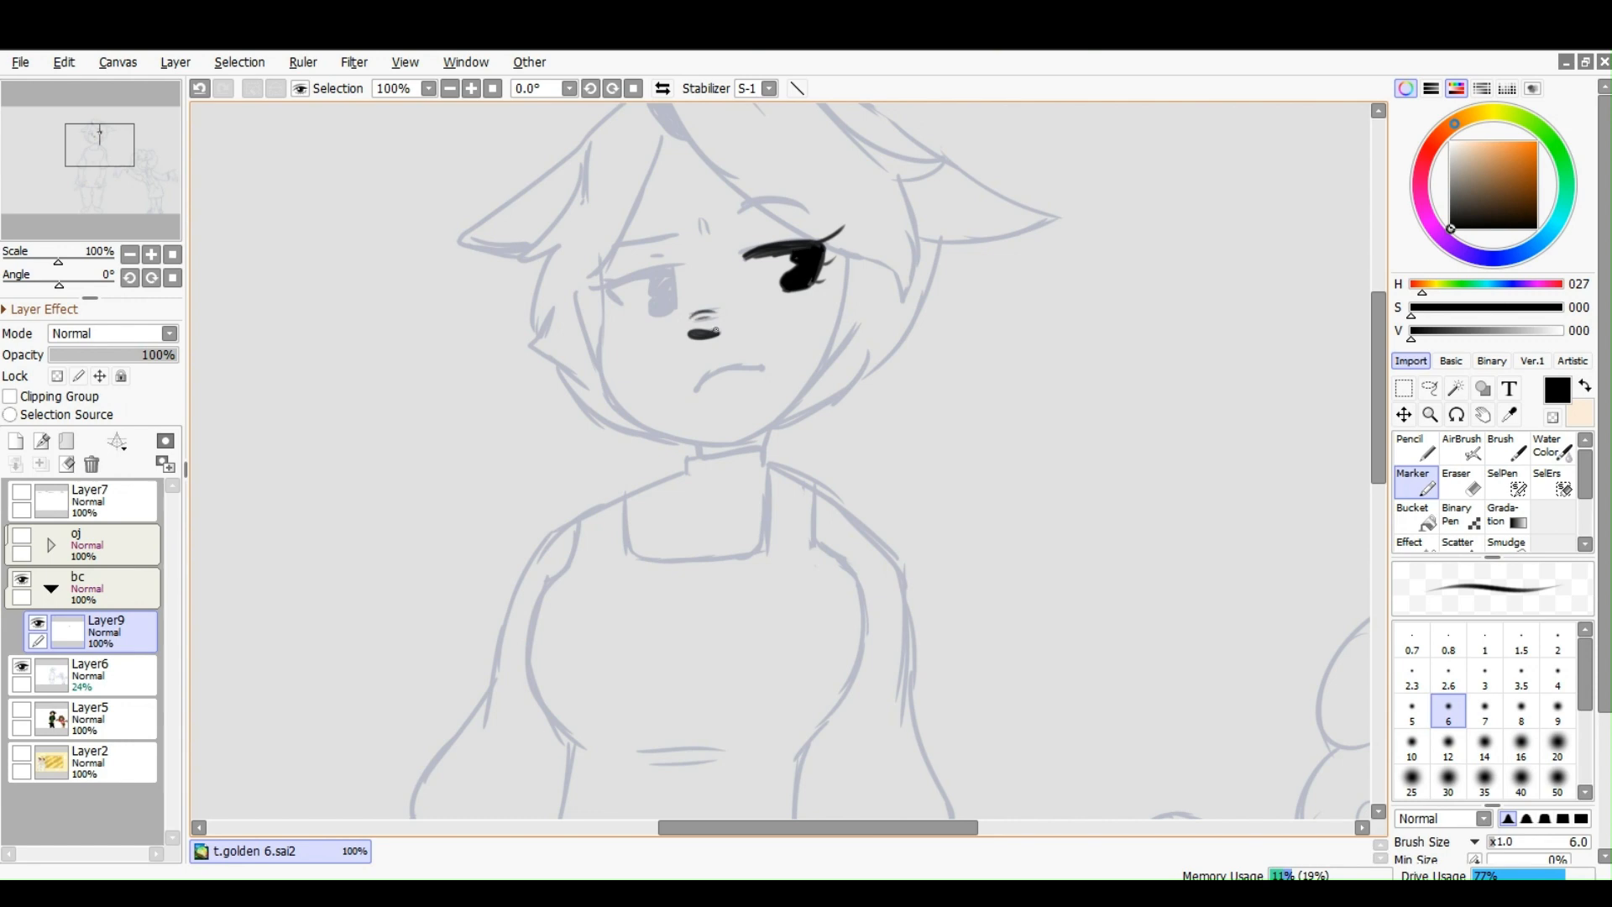
left_click_drag(648, 252, 709, 222)
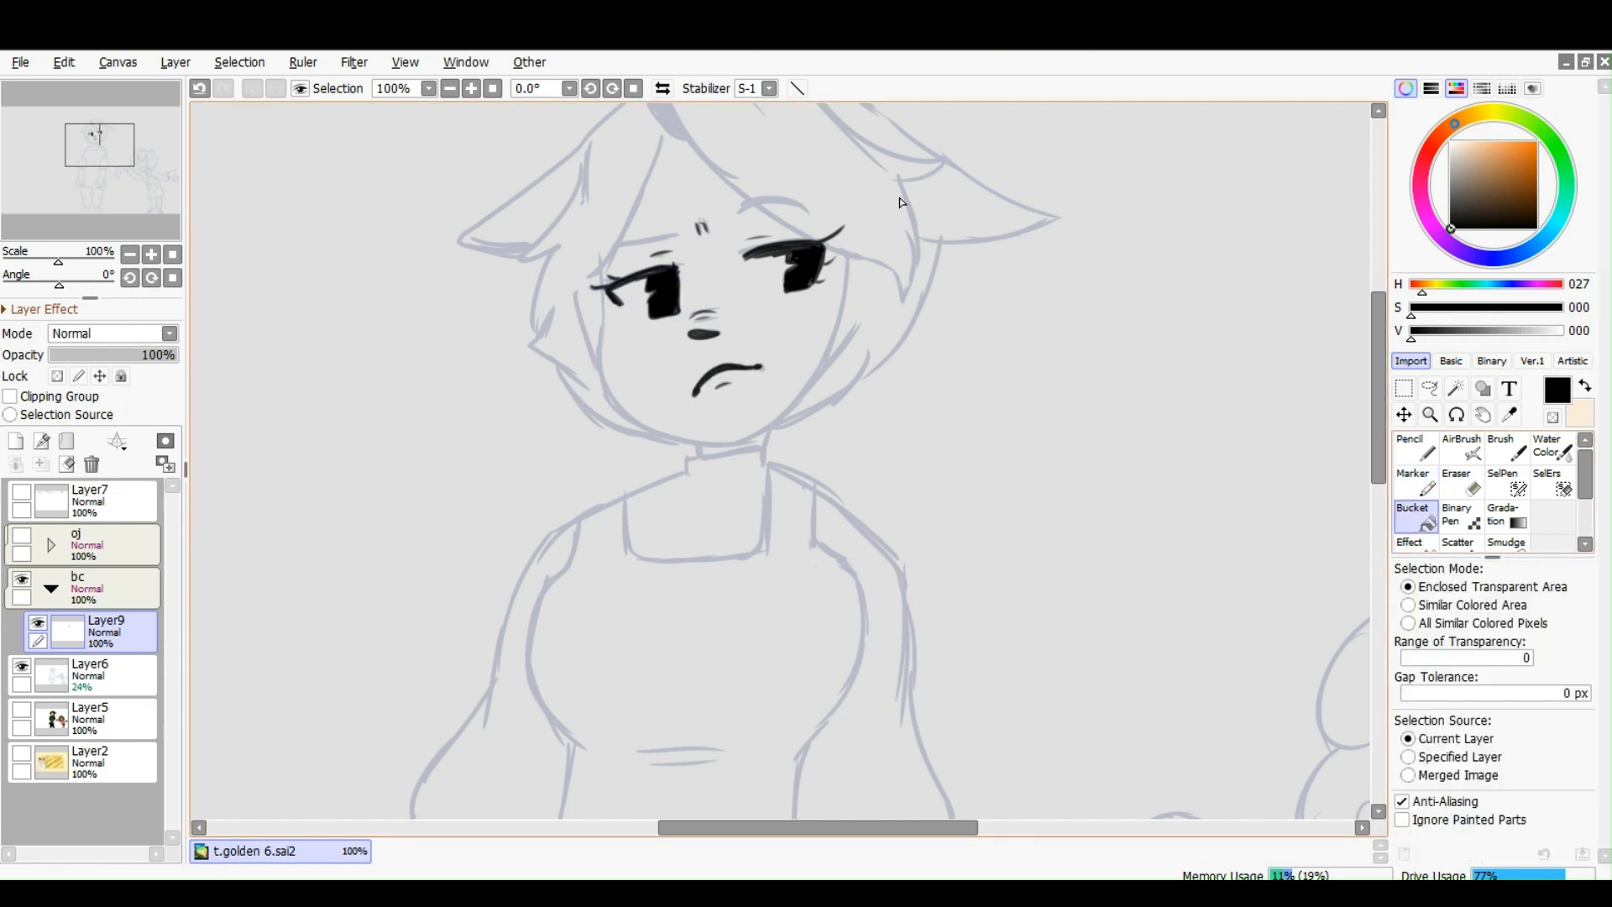
left_click(1412, 479)
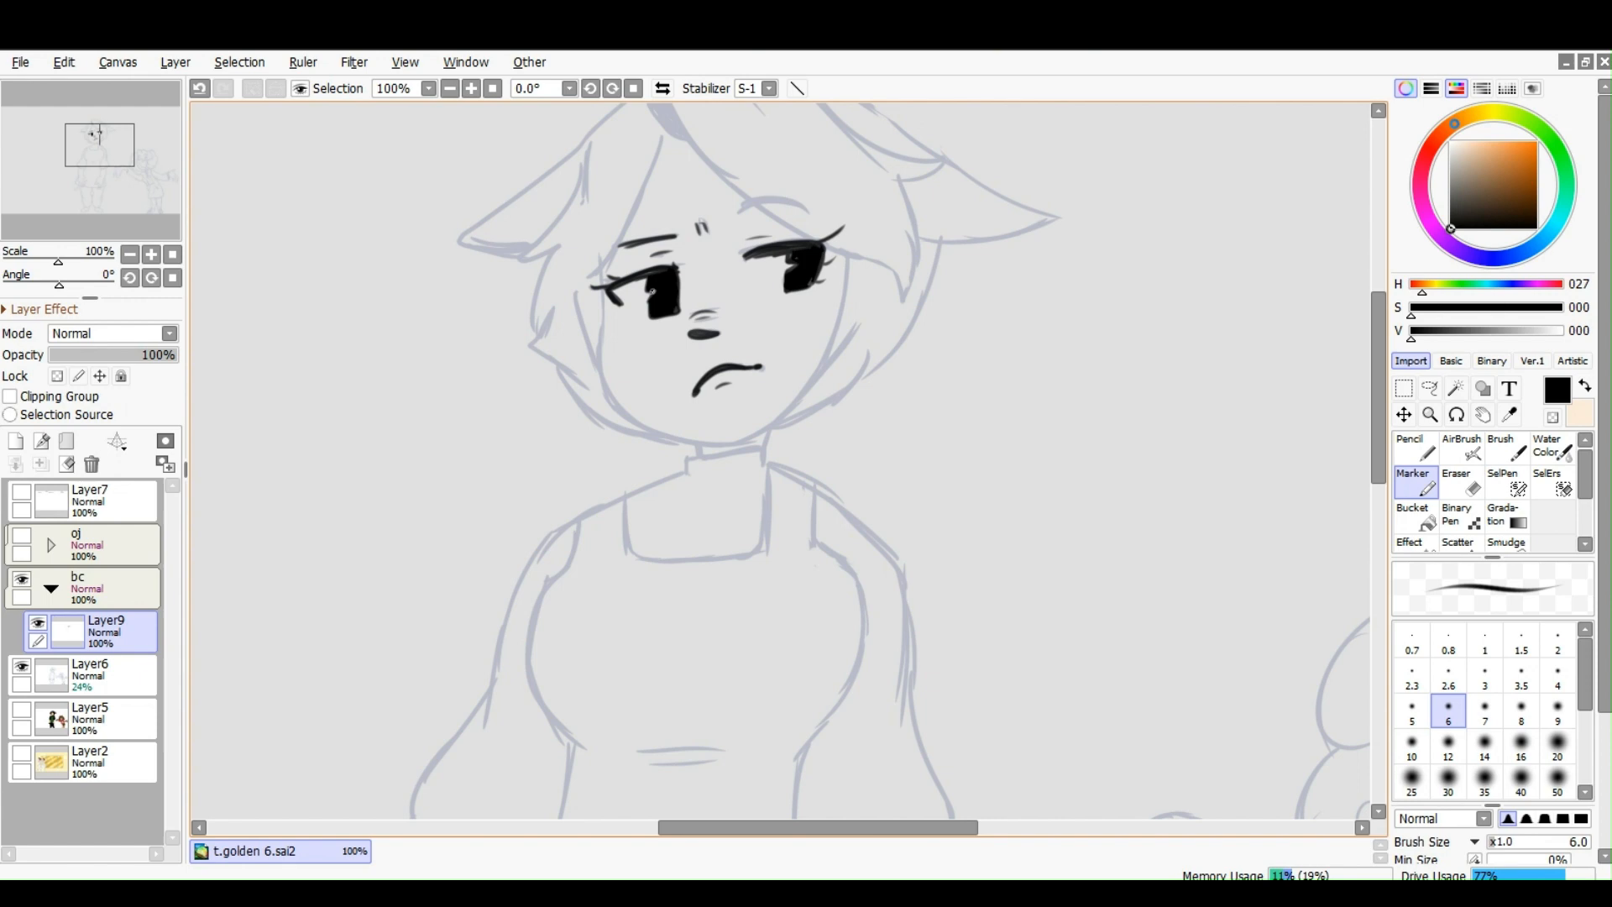
left_click_drag(599, 275, 673, 436)
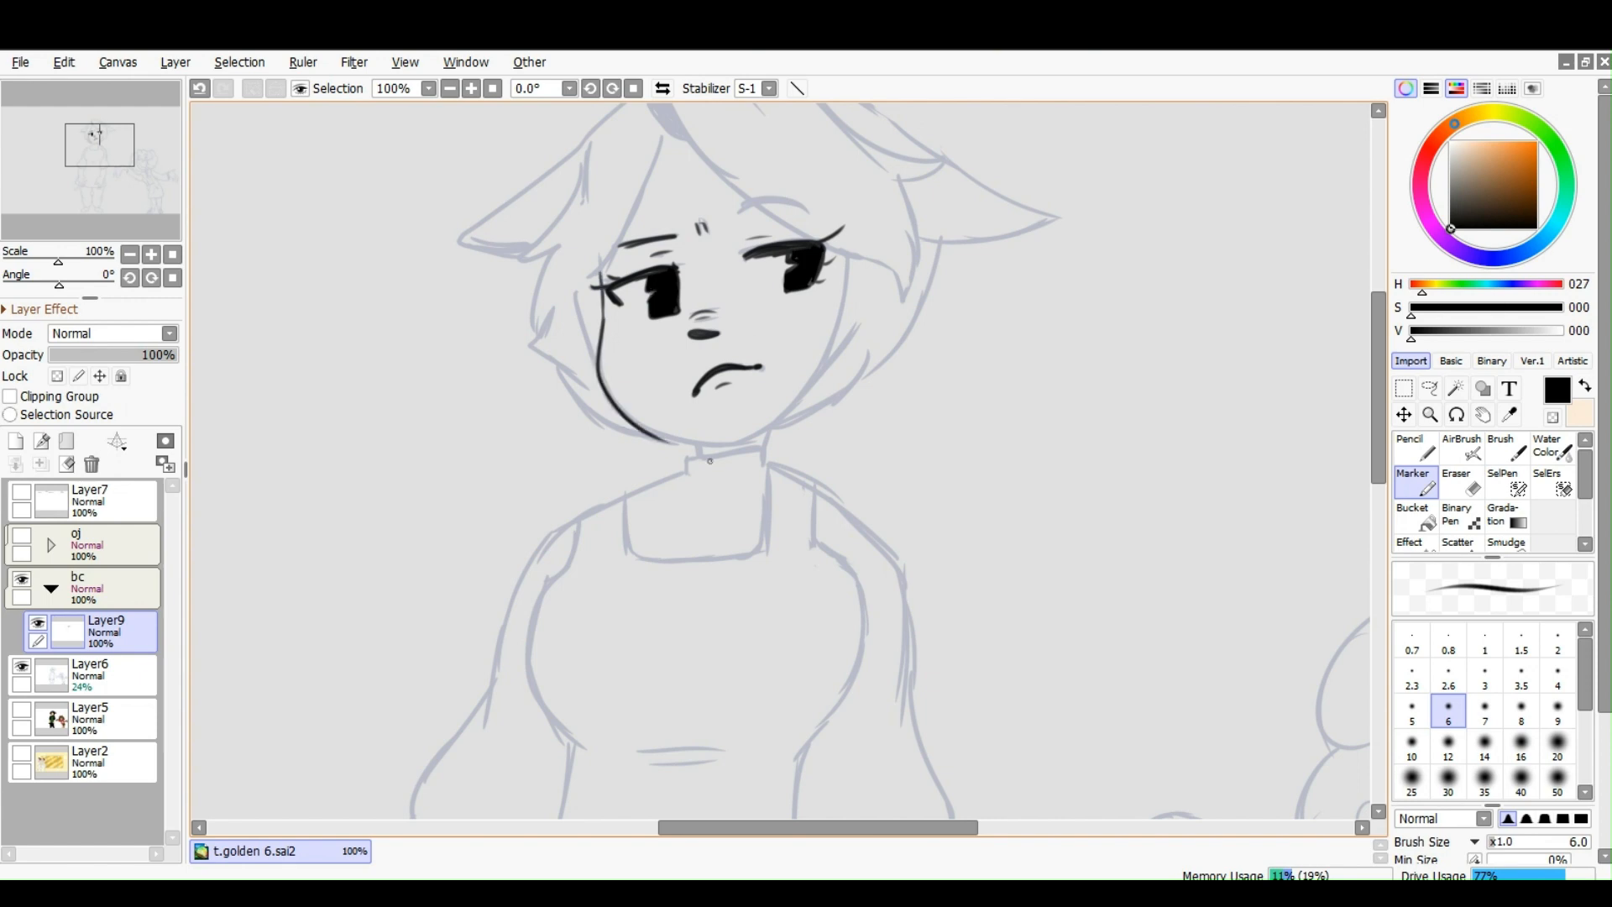
left_click_drag(638, 421, 776, 441)
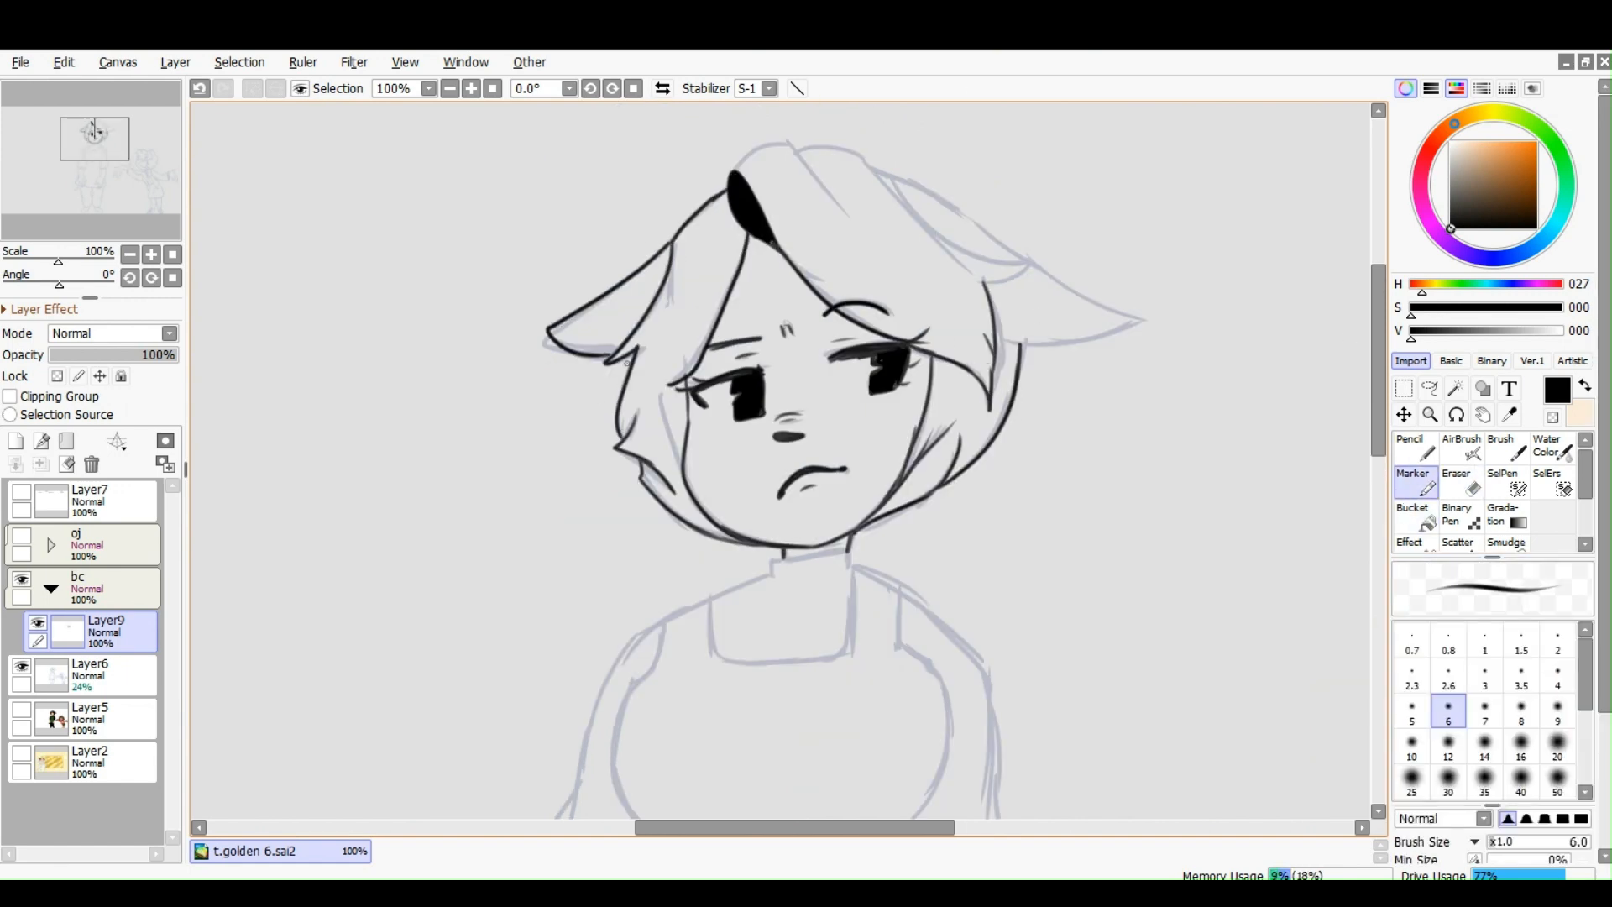
Erase stray lines and ink the frowning girl's shirt with the Marker
scroll("down", 3)
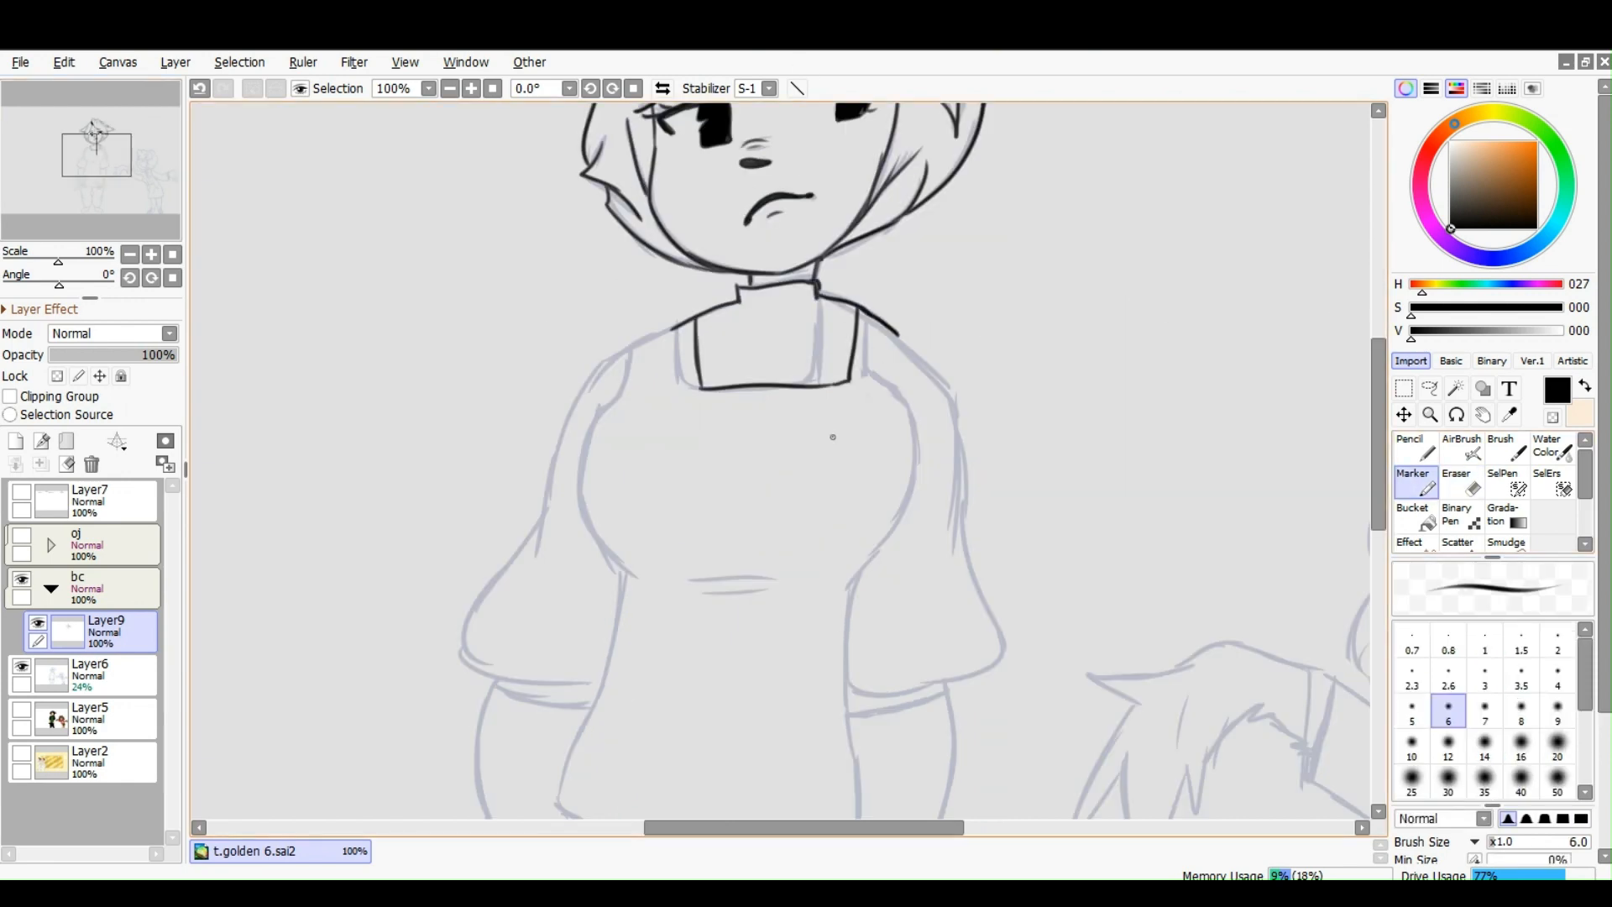
left_click(1456, 473)
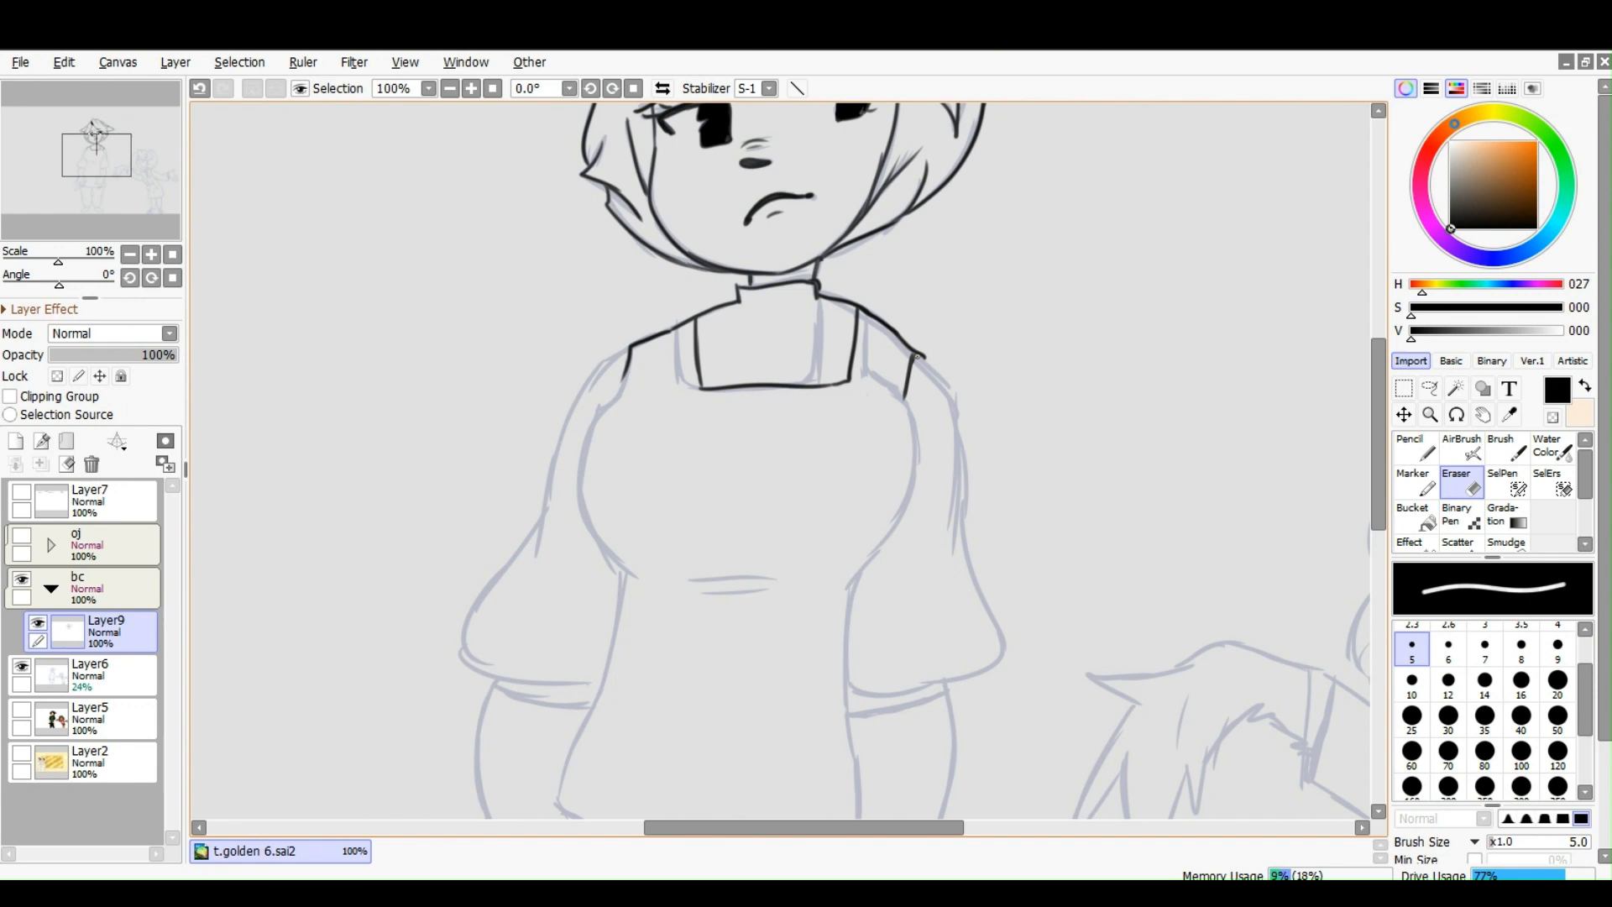
left_click(1411, 479)
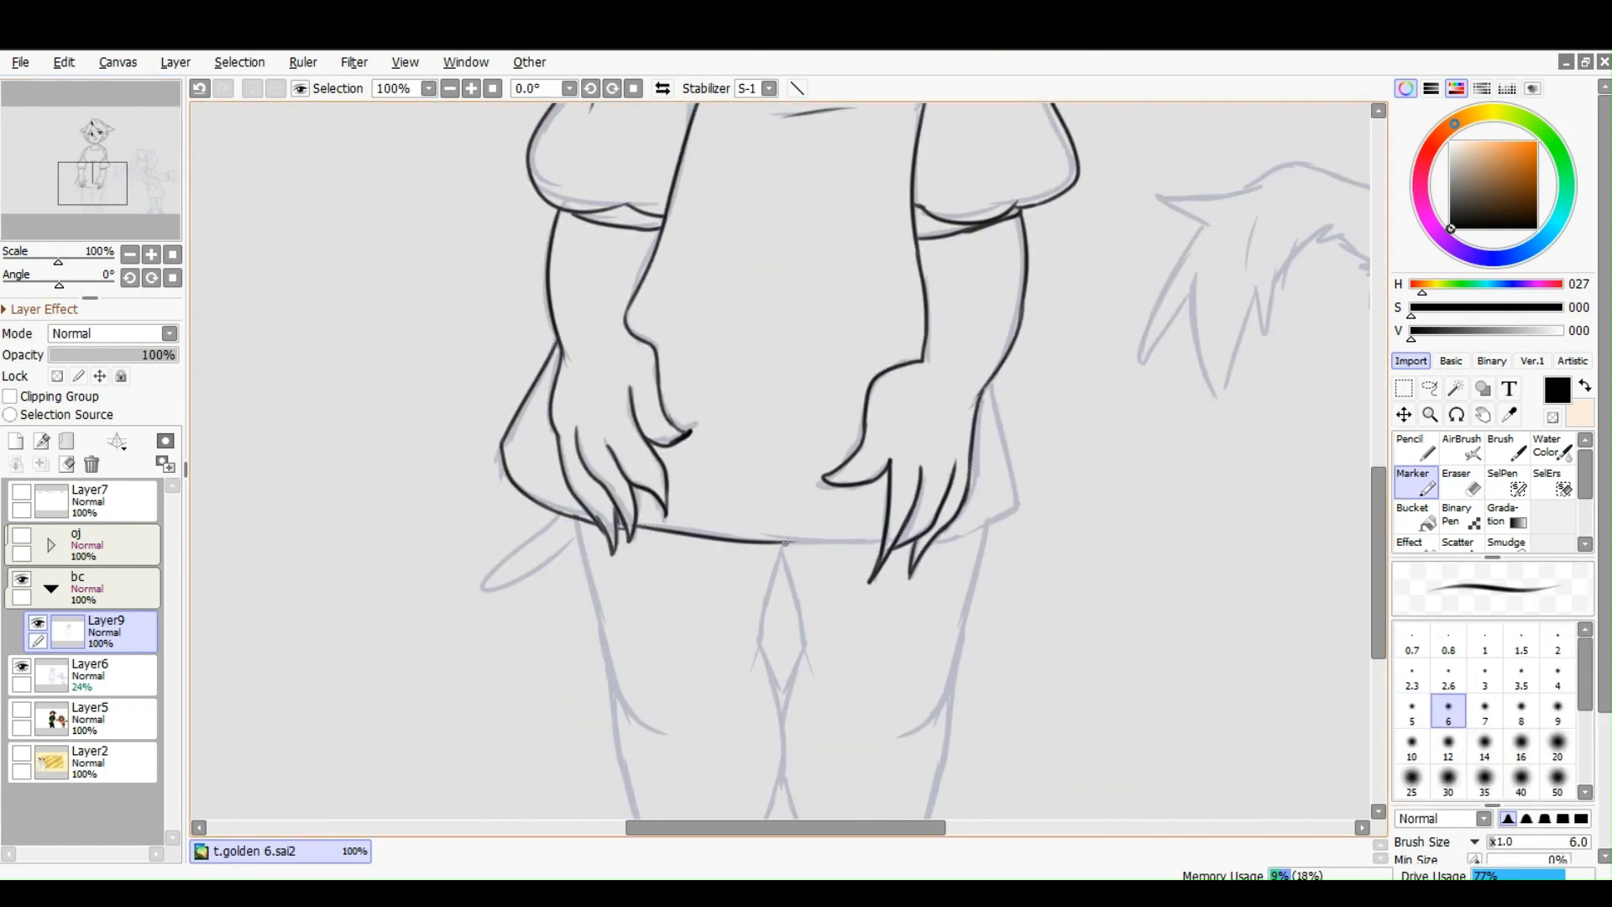
scroll("down", 3)
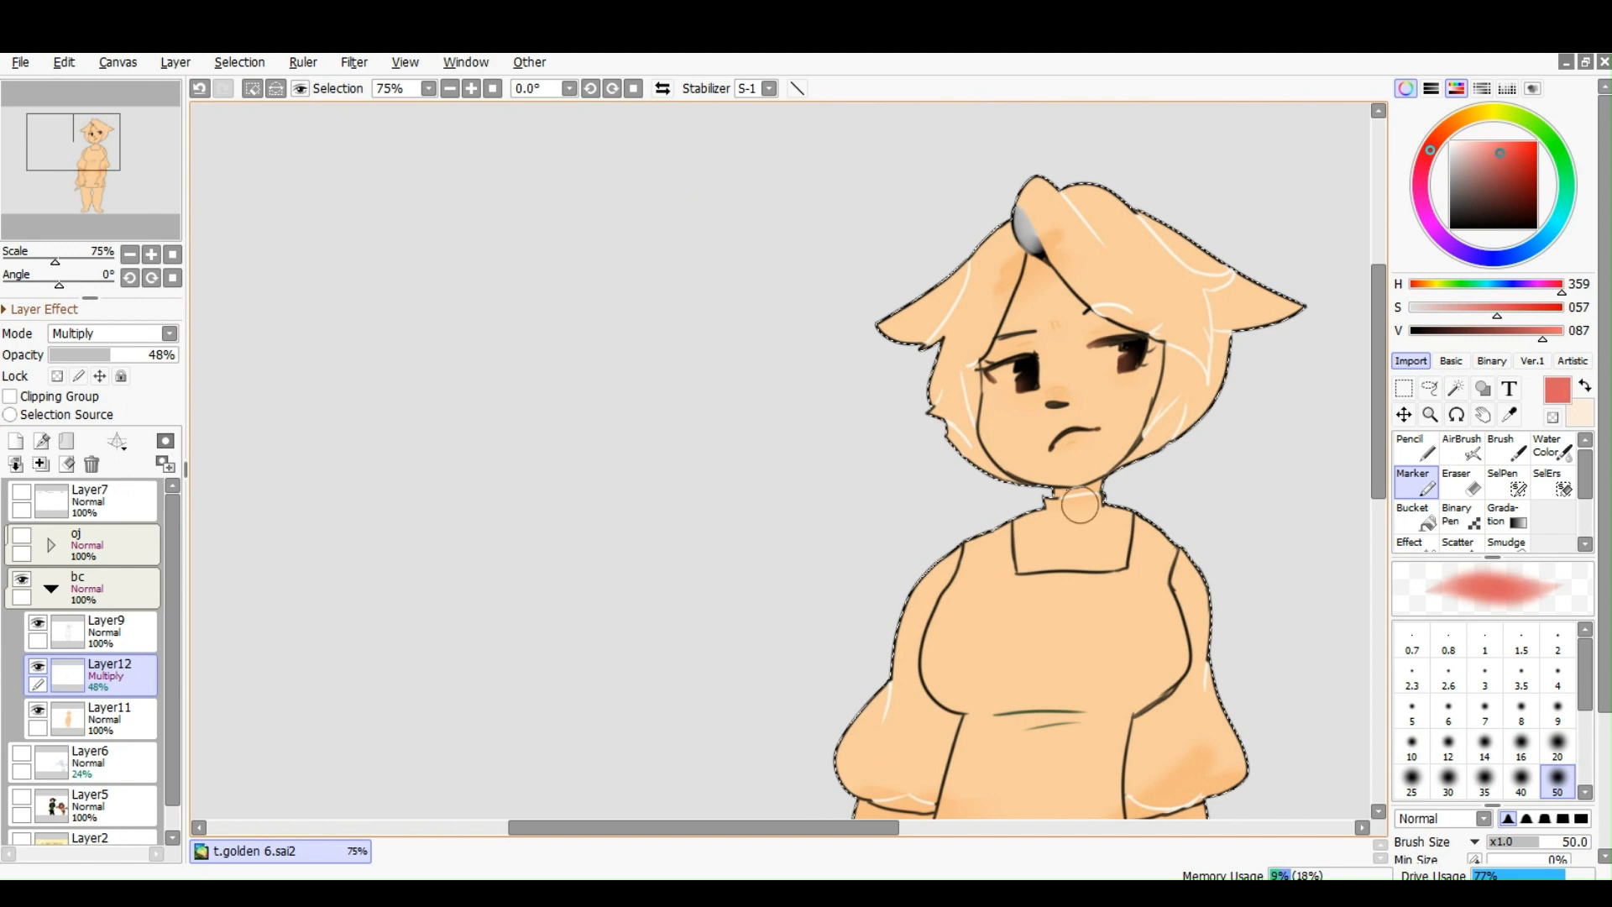
Add a layer for the frowning girl's peach base colour and warm shading
left_click(1508, 414)
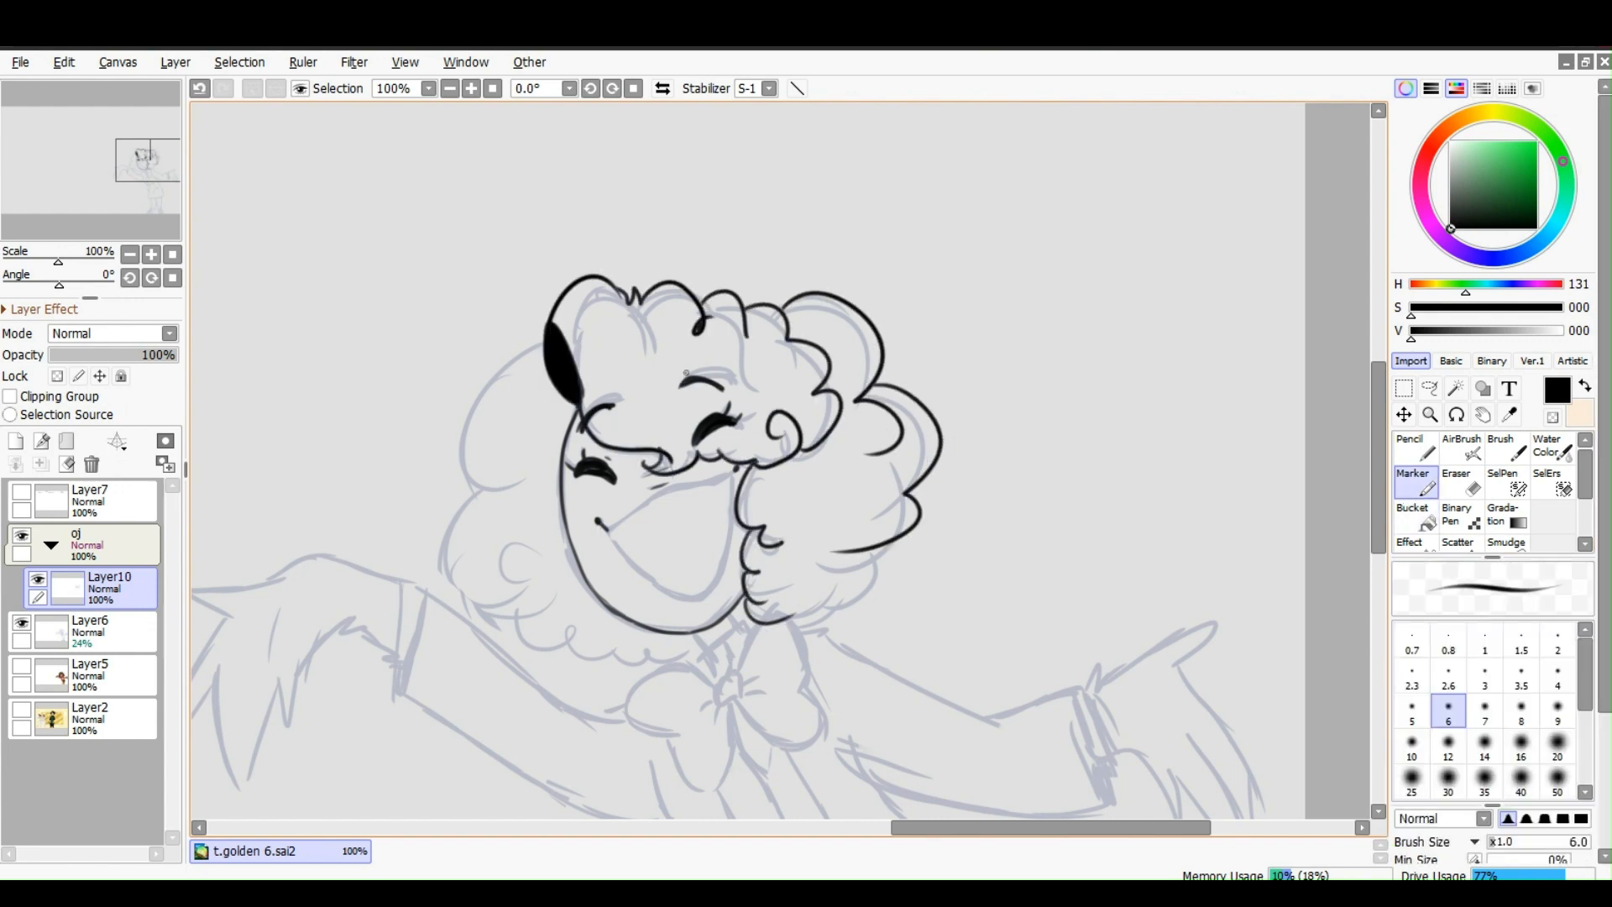
Ink the outline of the curly hair and the curls framing the face
left_click_drag(611, 524, 730, 468)
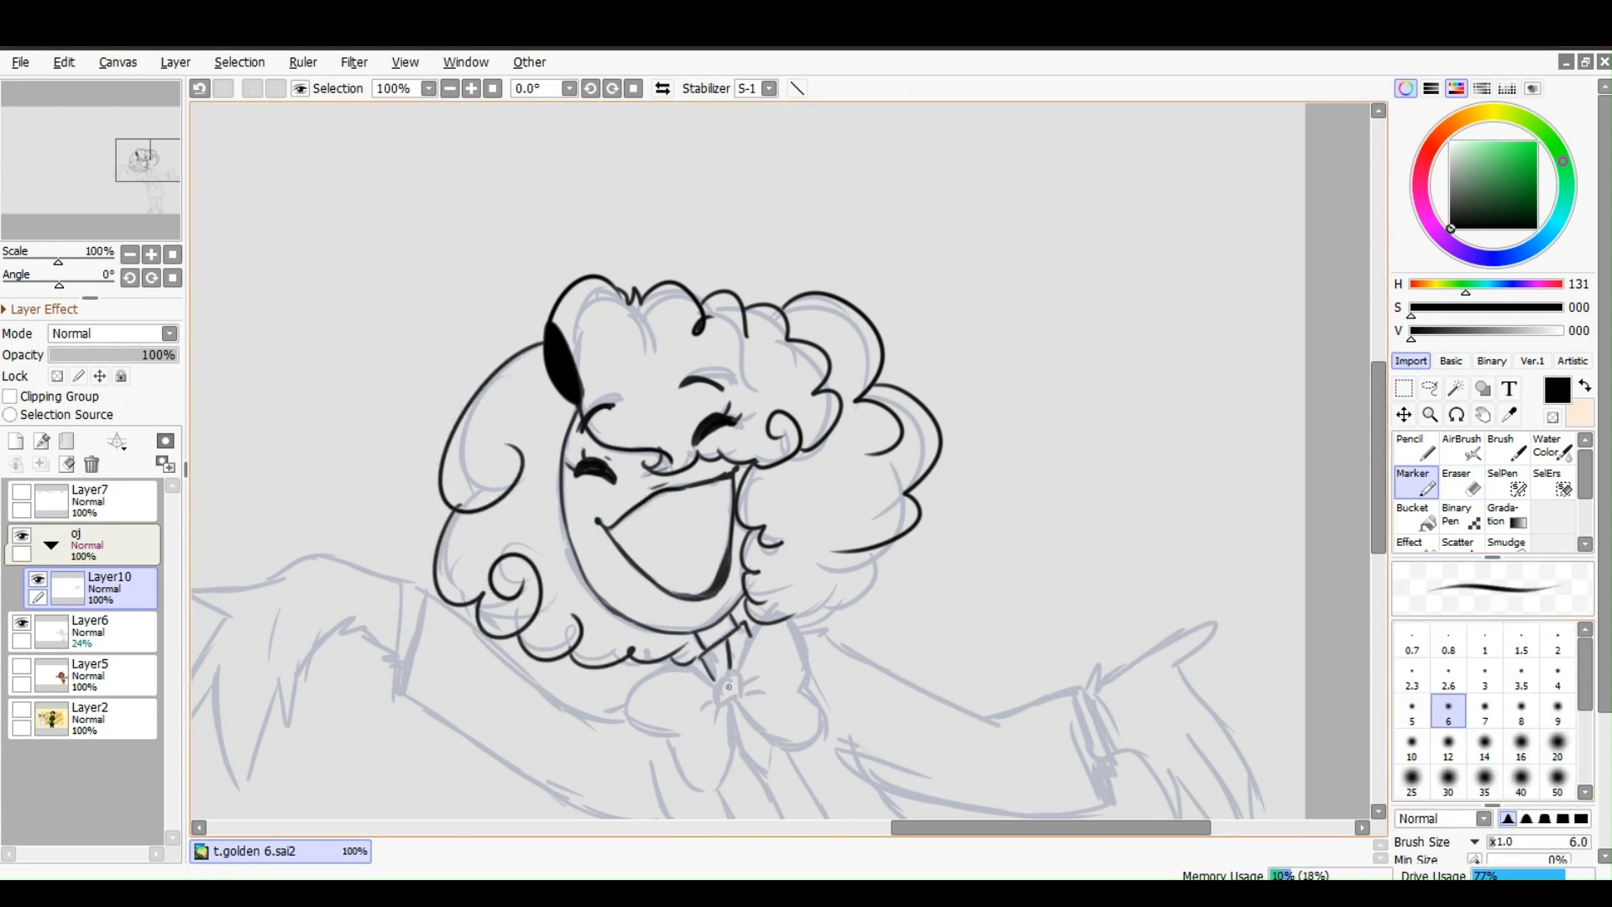
left_click_drag(740, 638, 823, 699)
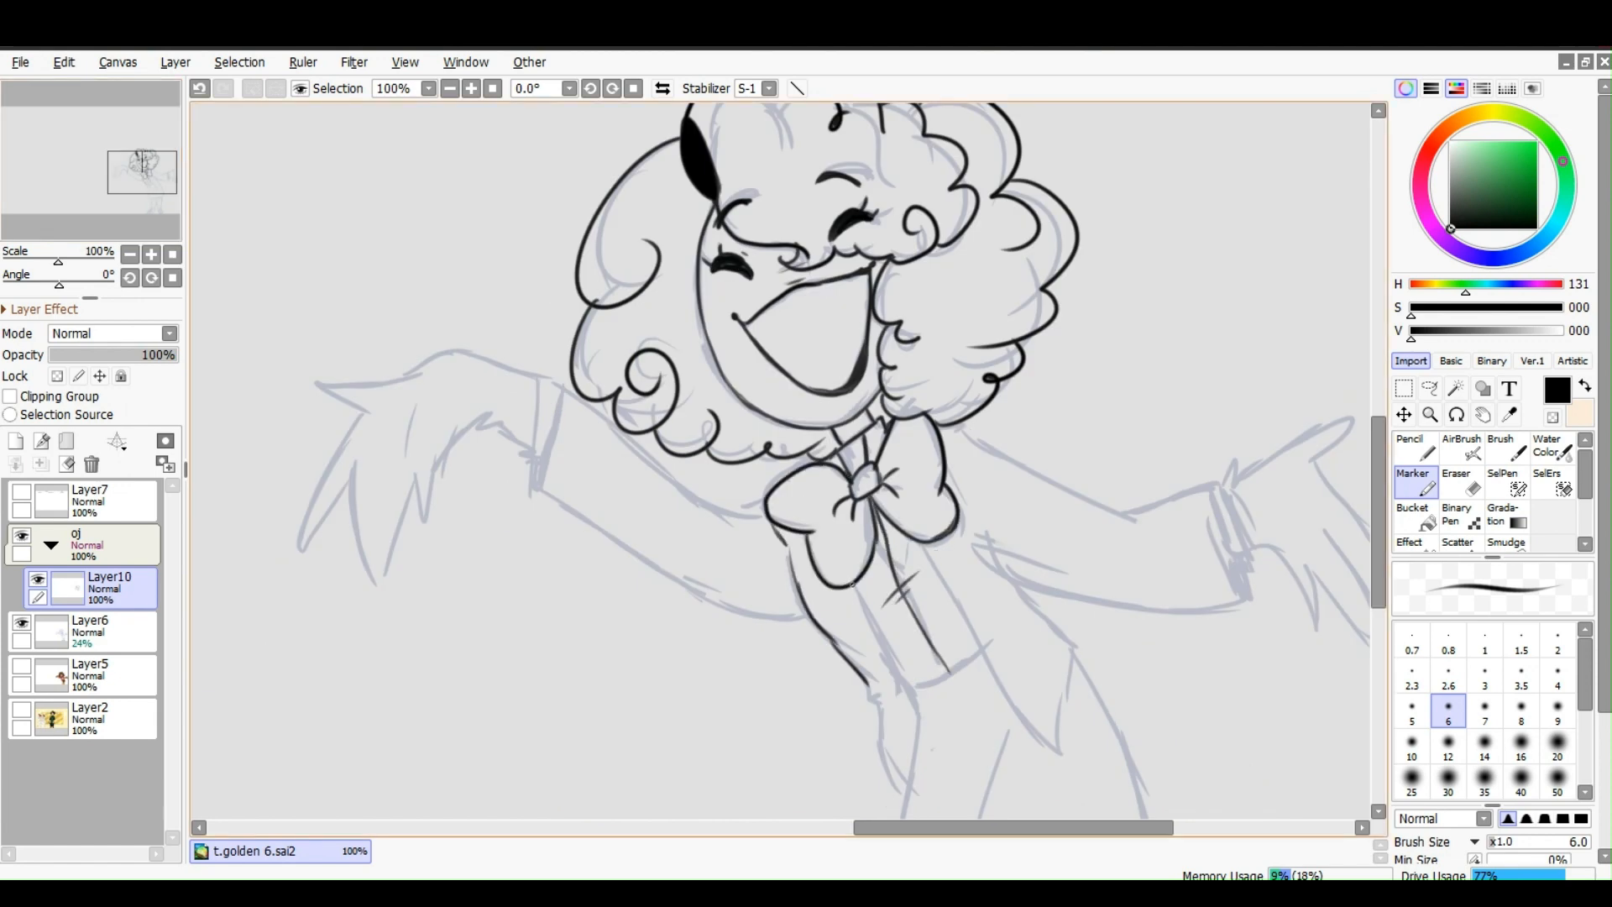
scroll("down", 3)
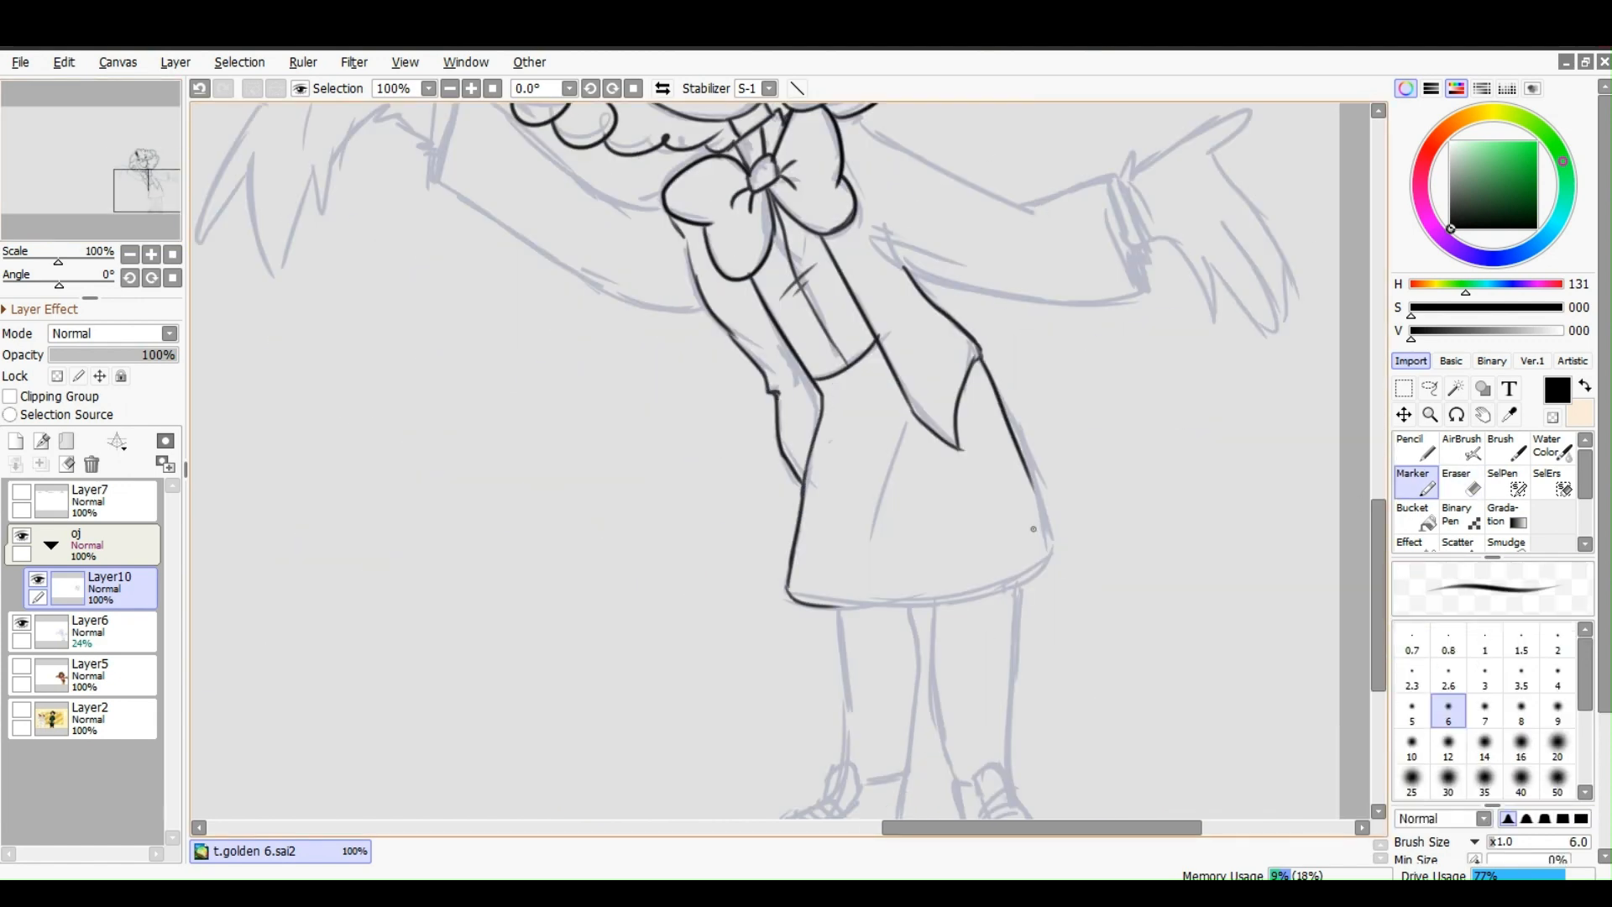
scroll("down", 3)
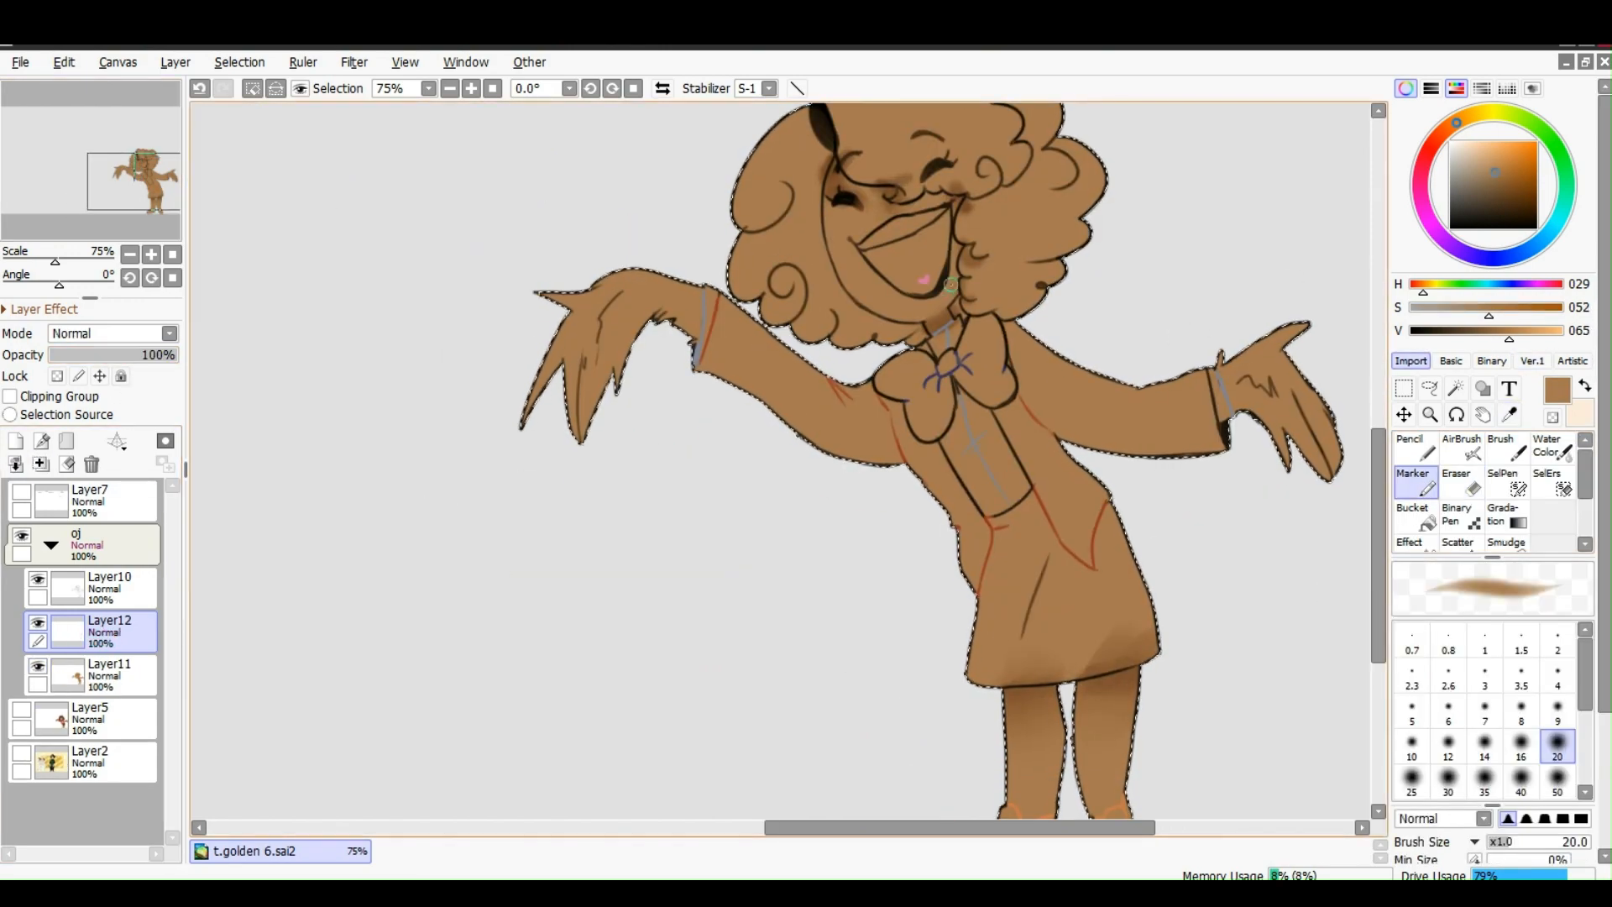
Paint dark shading on the skirt and dab orange shading onto the shoe on the Multiply layer
left_click(111, 332)
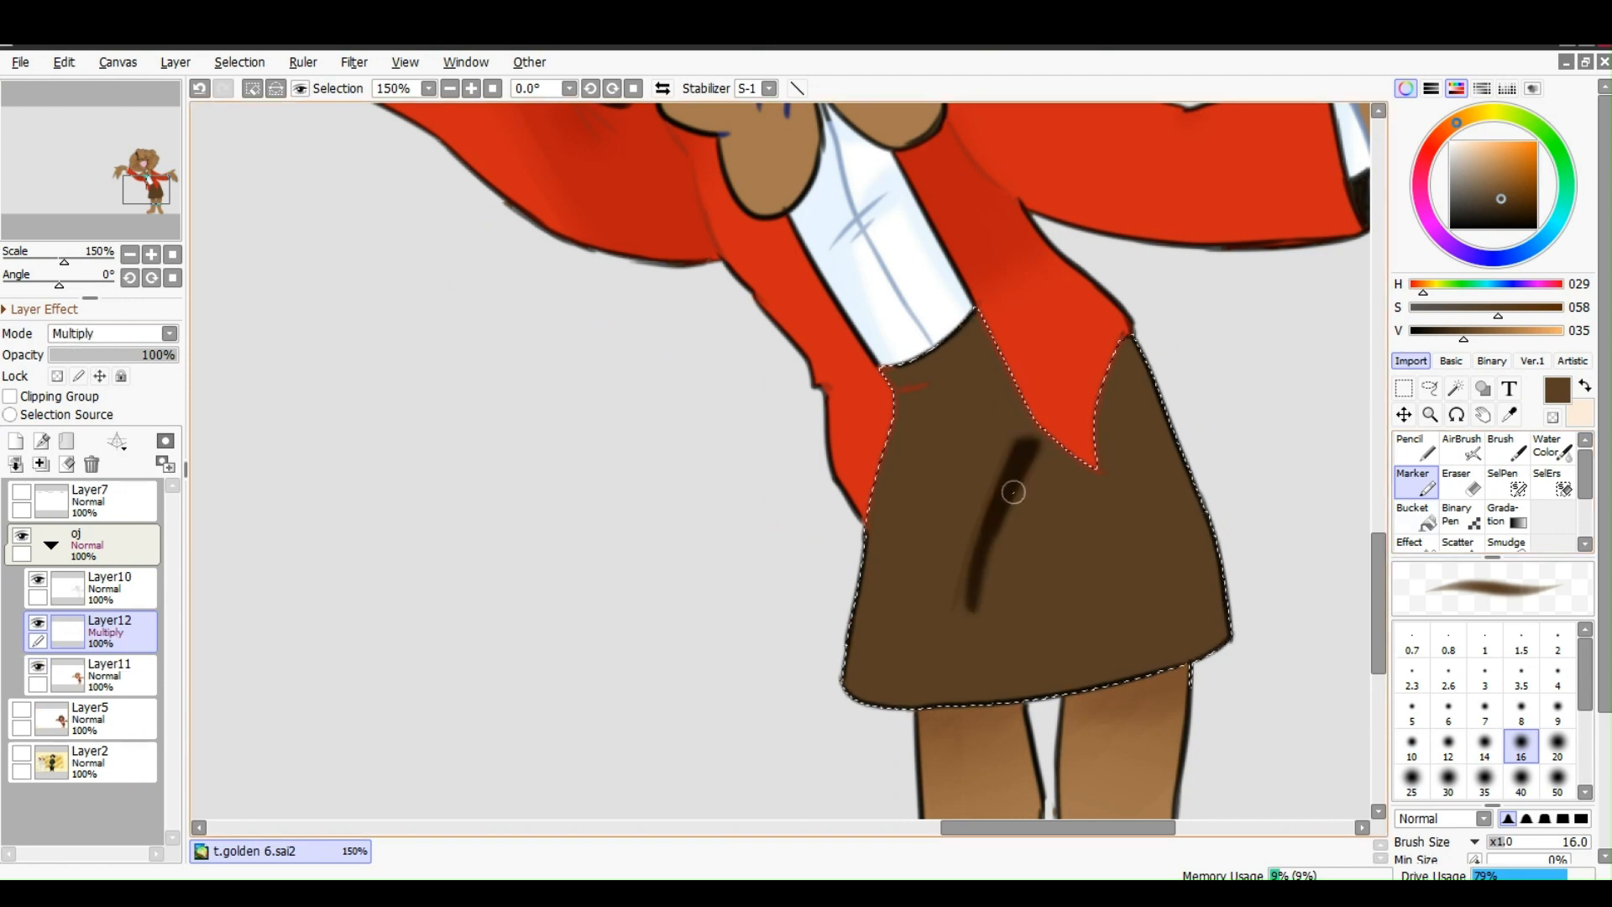
left_click_drag(1012, 492, 1123, 318)
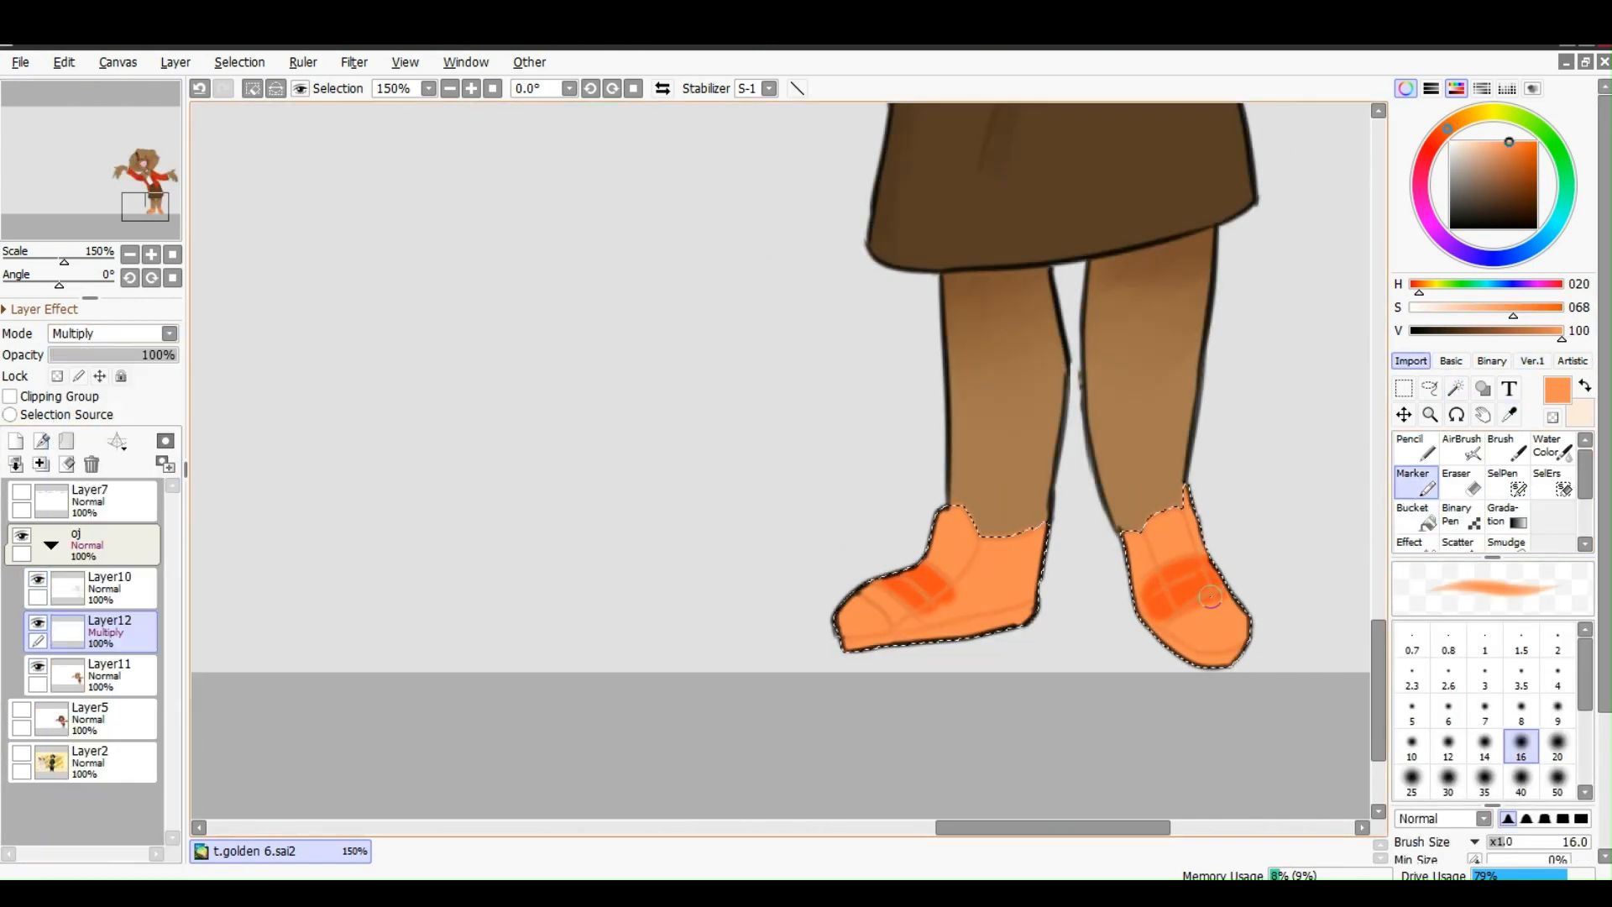
left_click(41, 463)
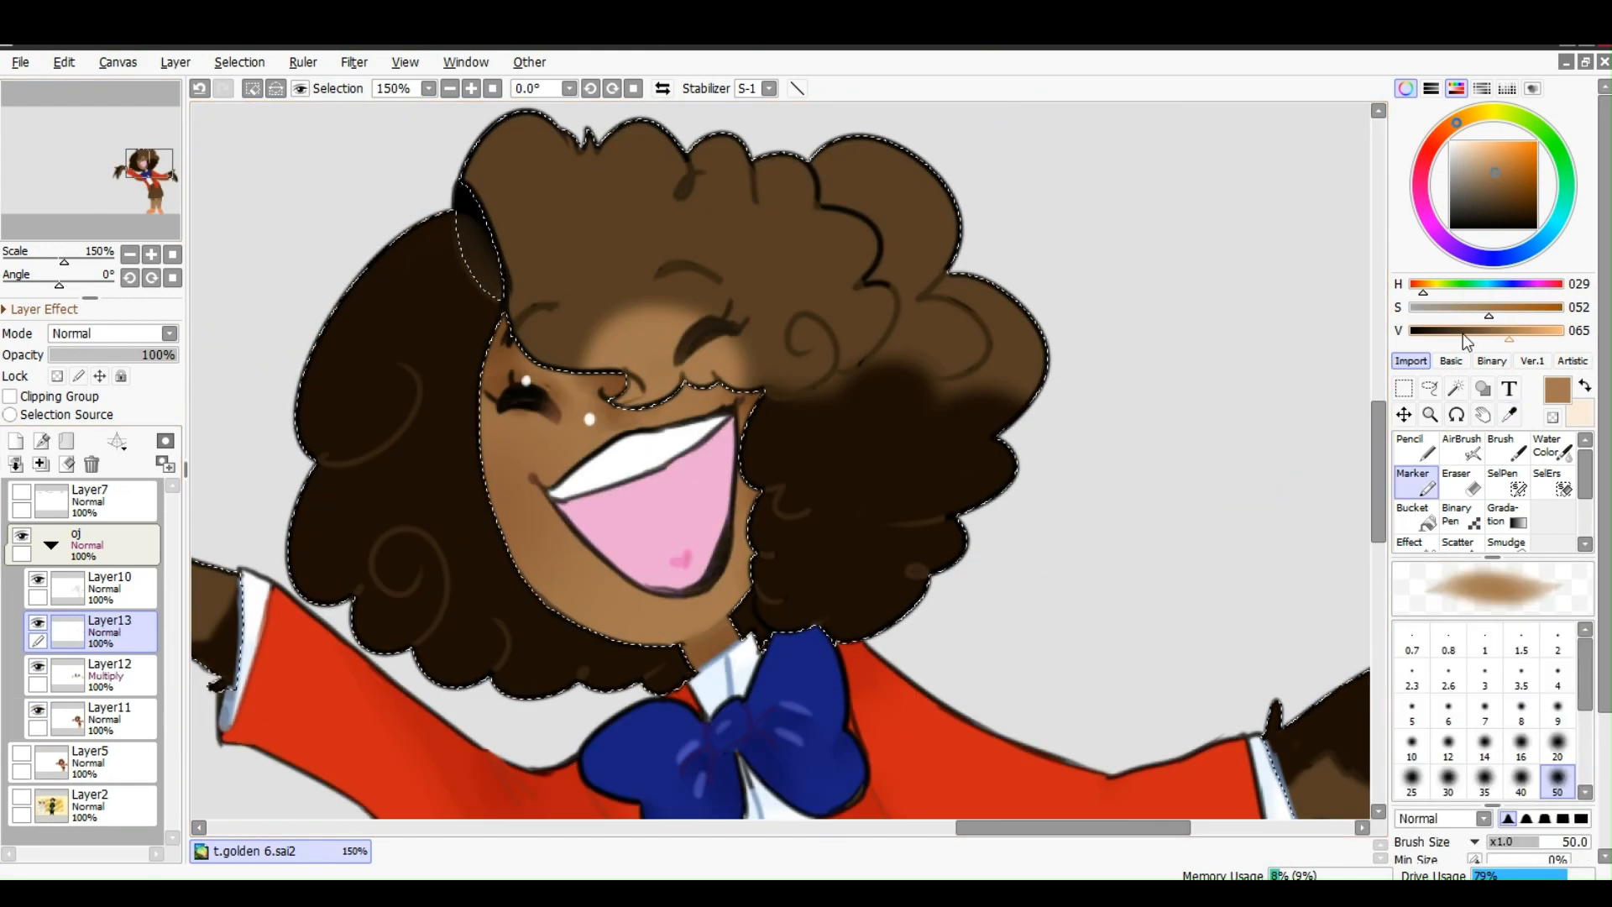
Bring up Gaussian Blur settings for the hair highlight layer at radius 32.5
left_click(352, 62)
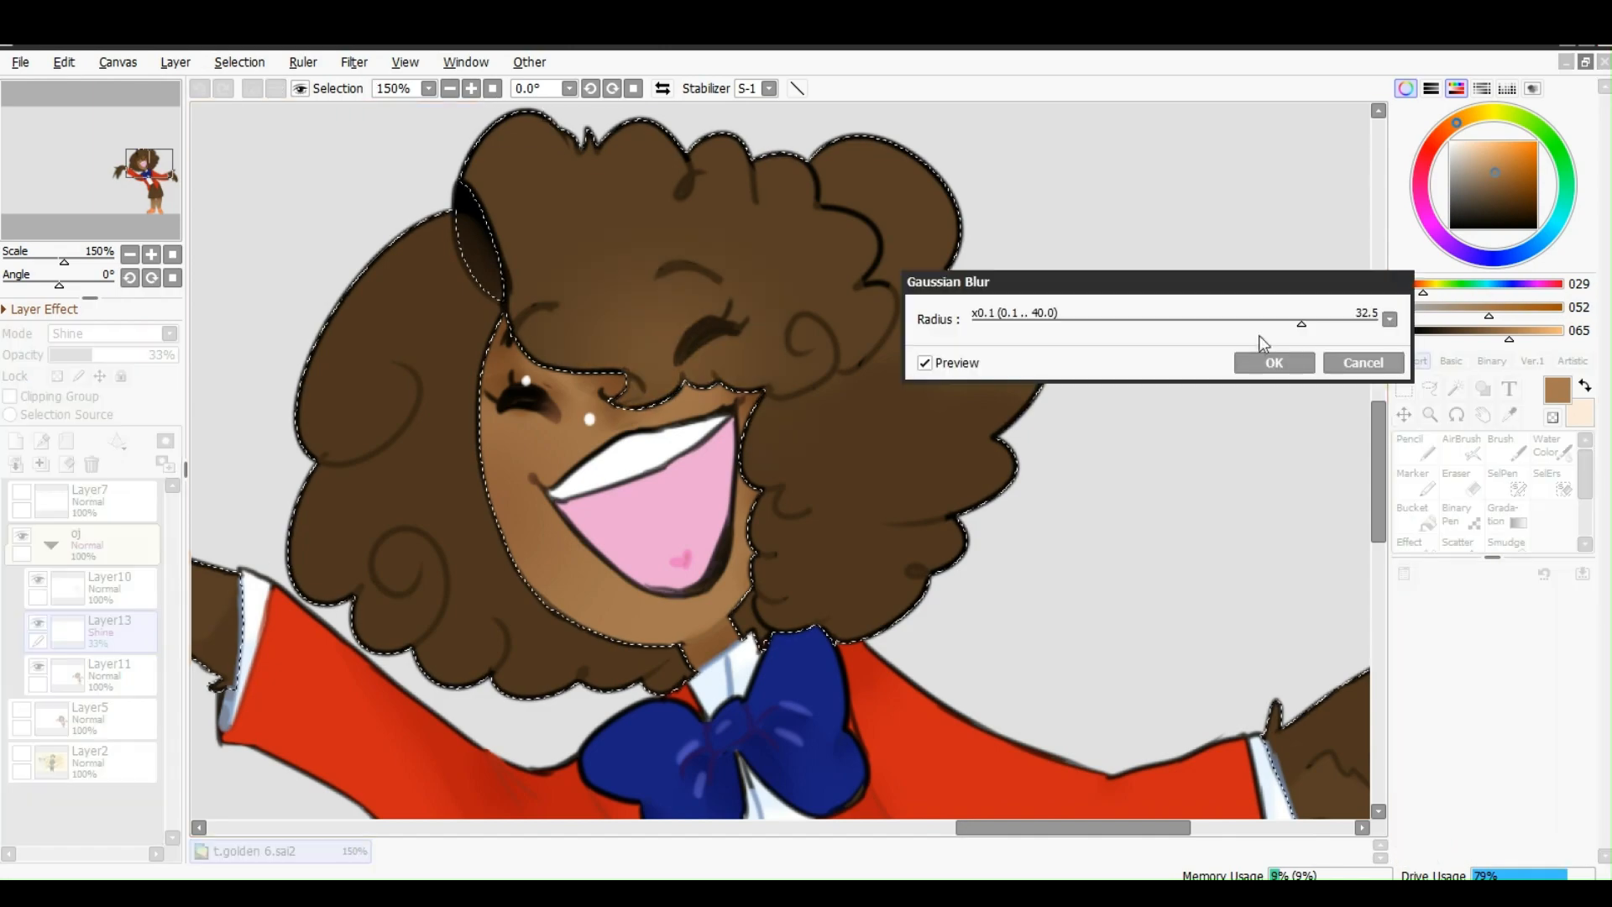